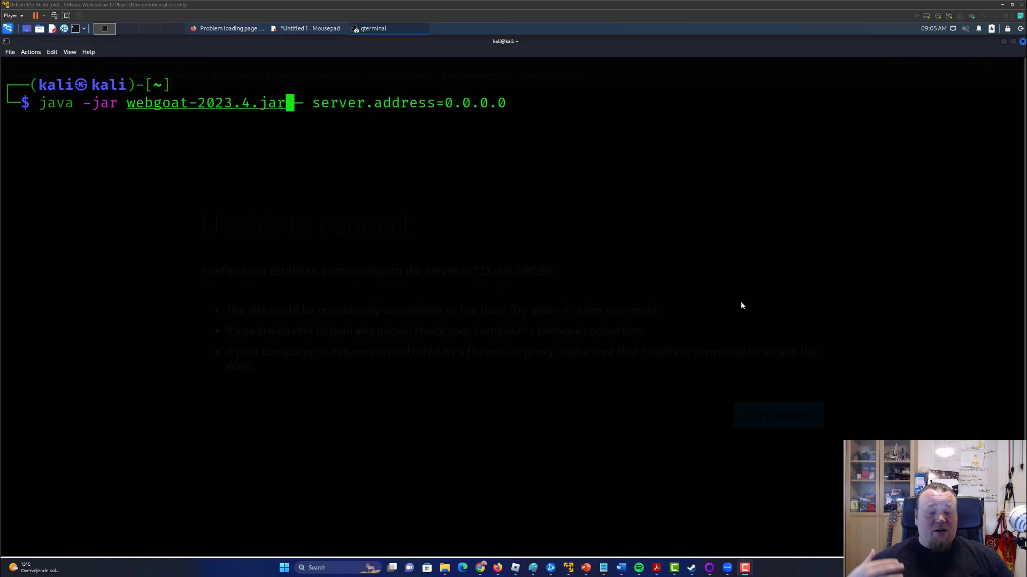
mouse_move(293, 139)
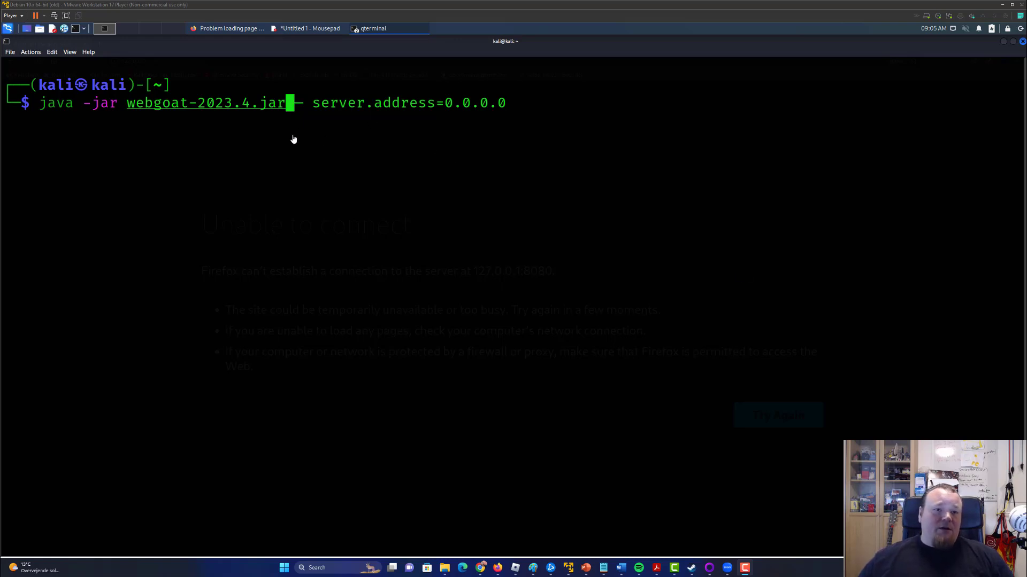
Switch from QTerminal to the Firefox window reporting it cannot connect to 127.0.0.1:8080.
double_click(206, 103)
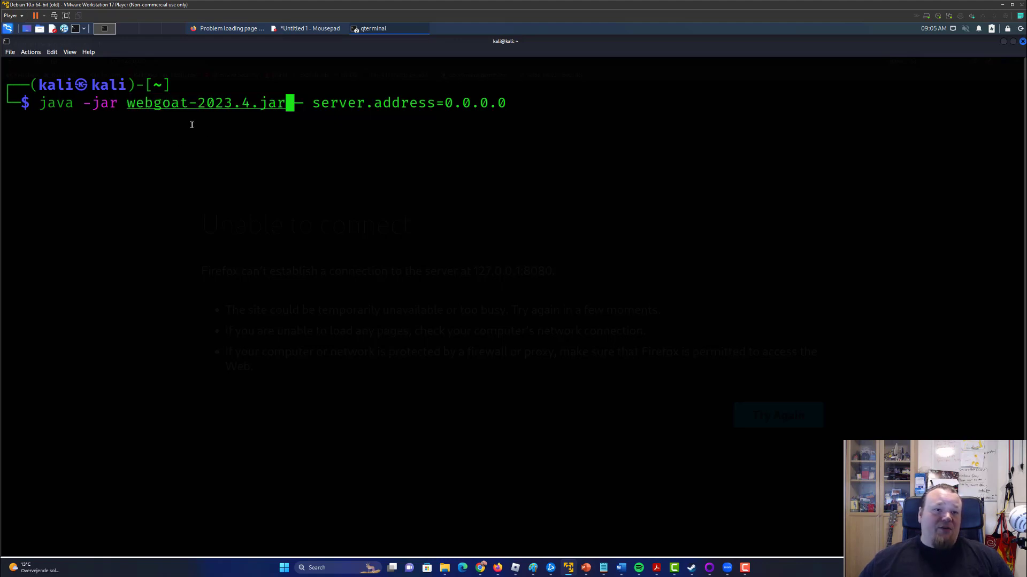
double_click(214, 104)
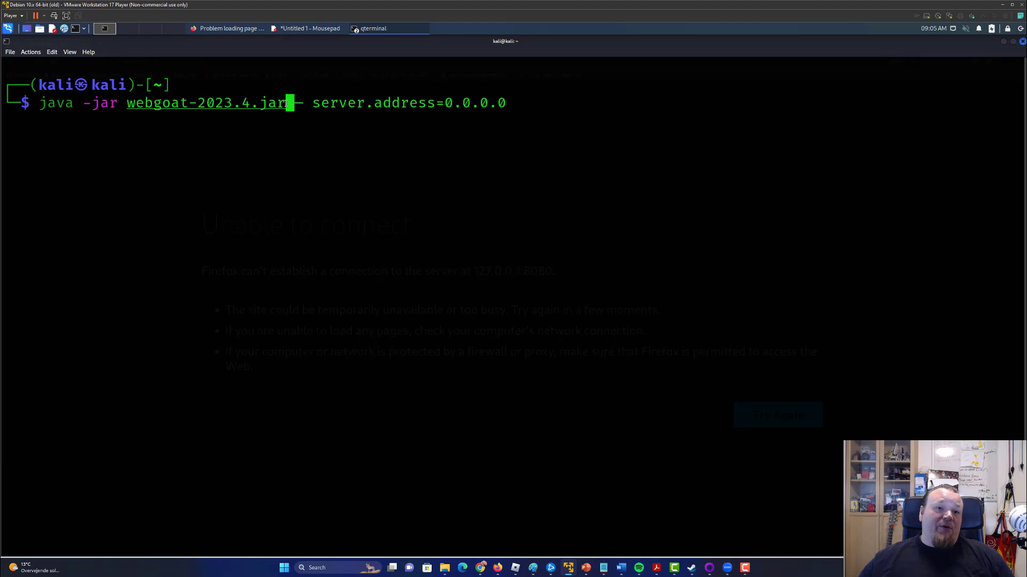
double_click(205, 103)
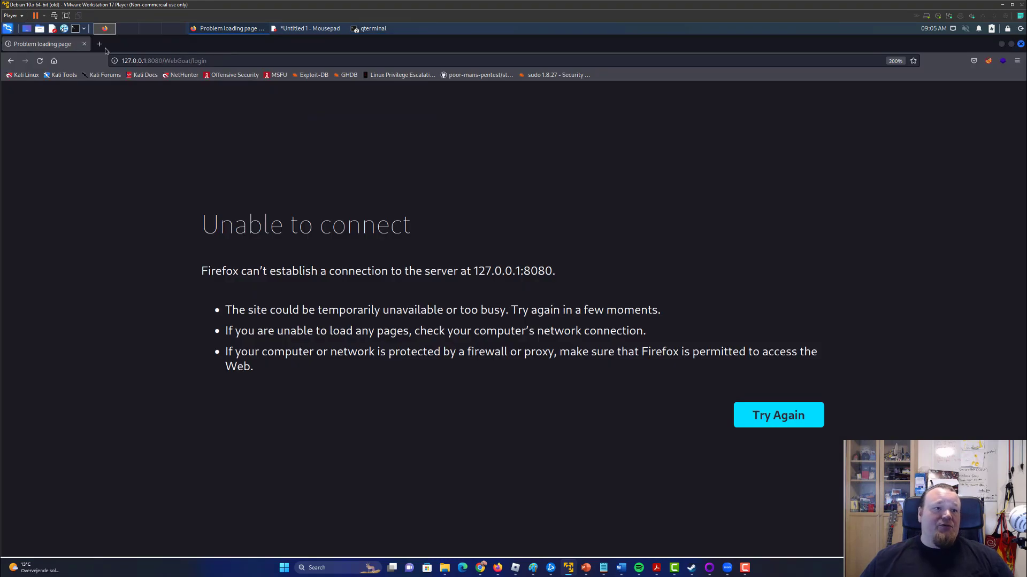
Search for WebGoat and browse the OWASP project page down to its GitHub releases.
text(webgoat+download)
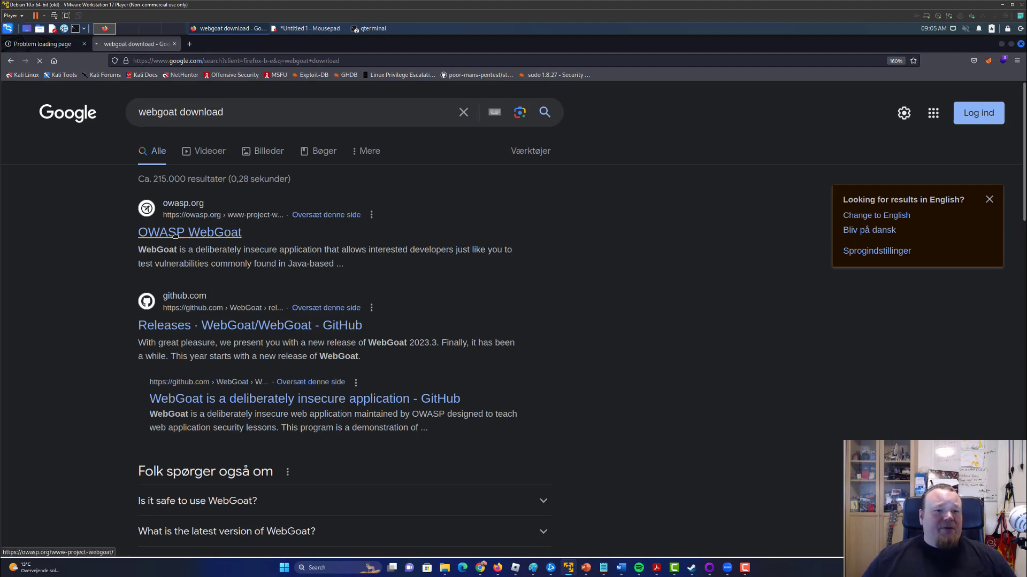
click(189, 232)
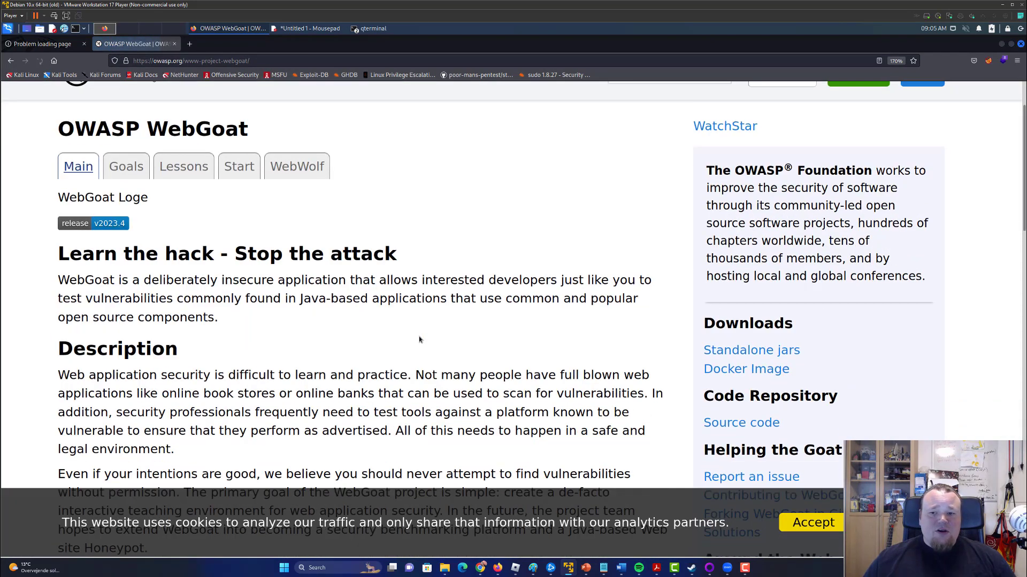
scroll(down, 3)
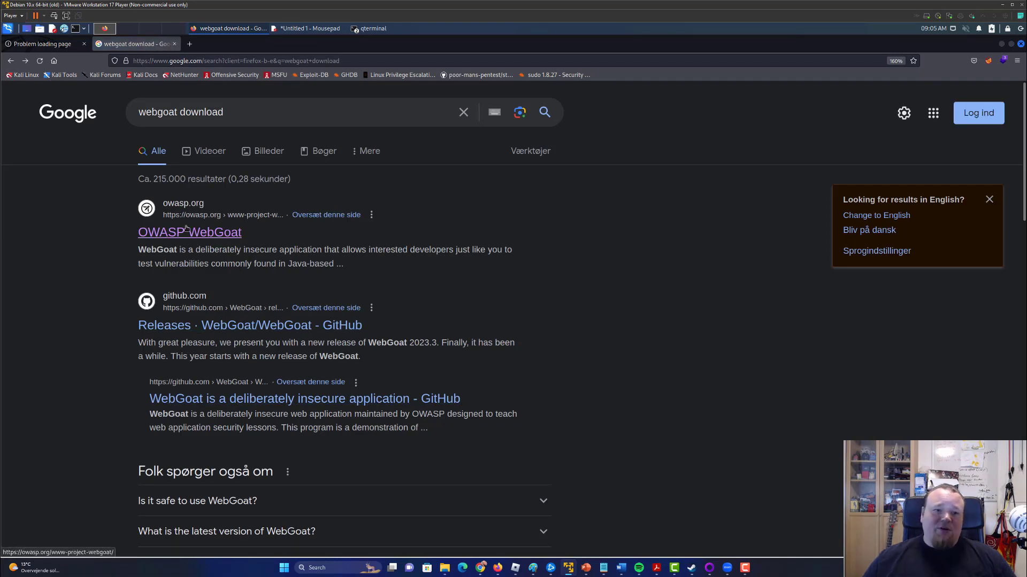
click(189, 232)
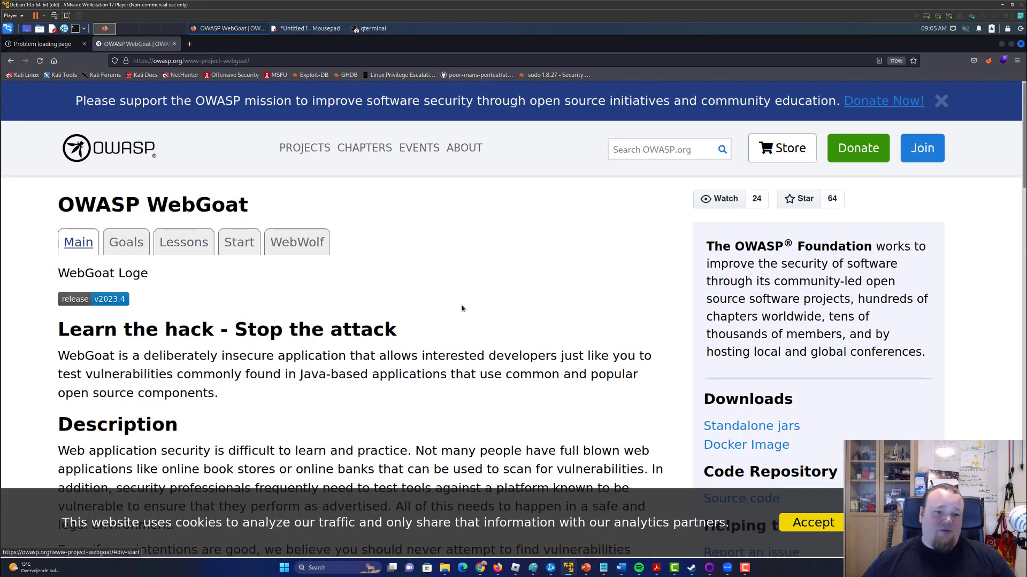
scroll(down, 3)
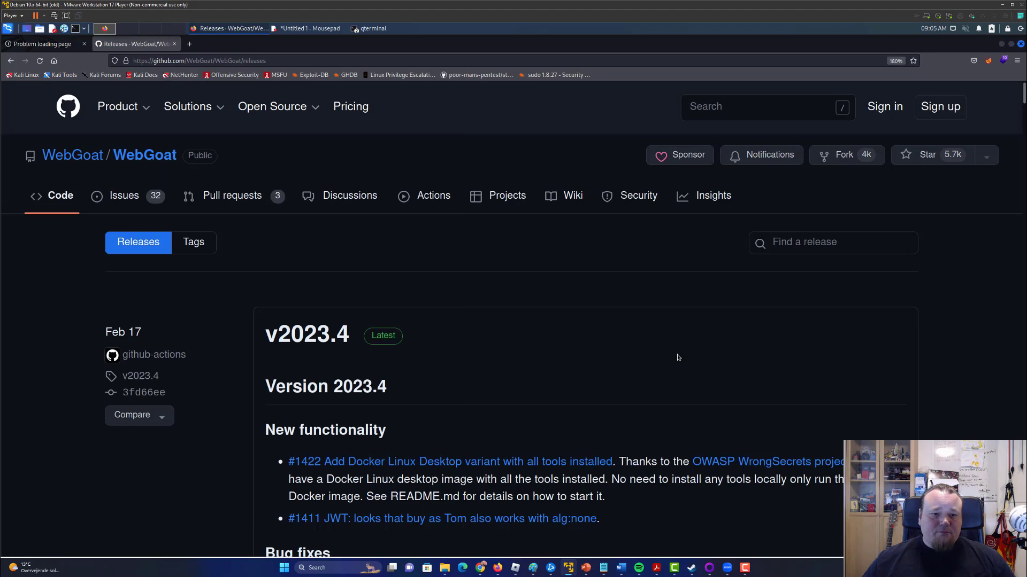
scroll(down, 3)
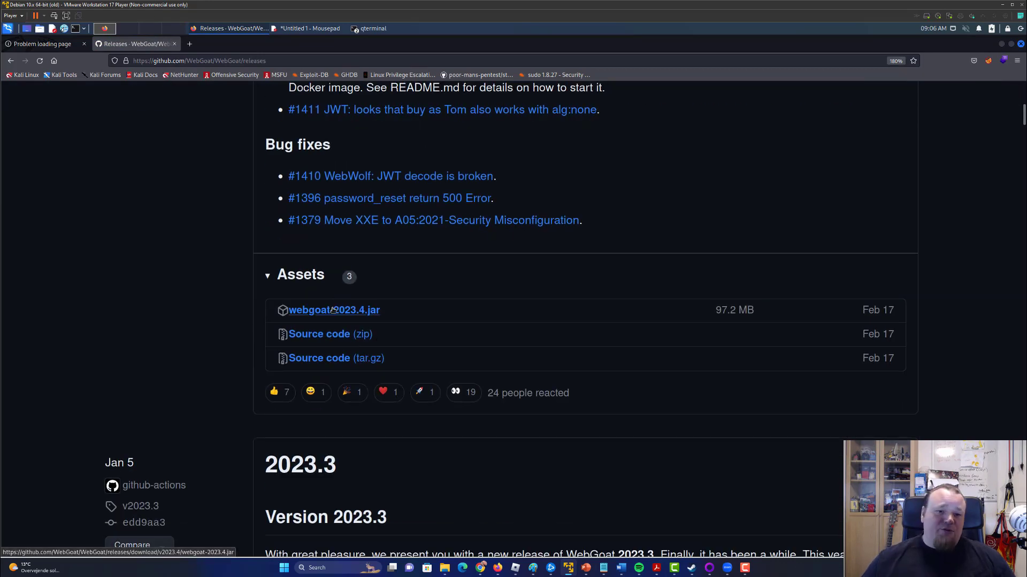
Get the link options for webgoat-2023.4.jar and return to the terminal.
right_click(333, 310)
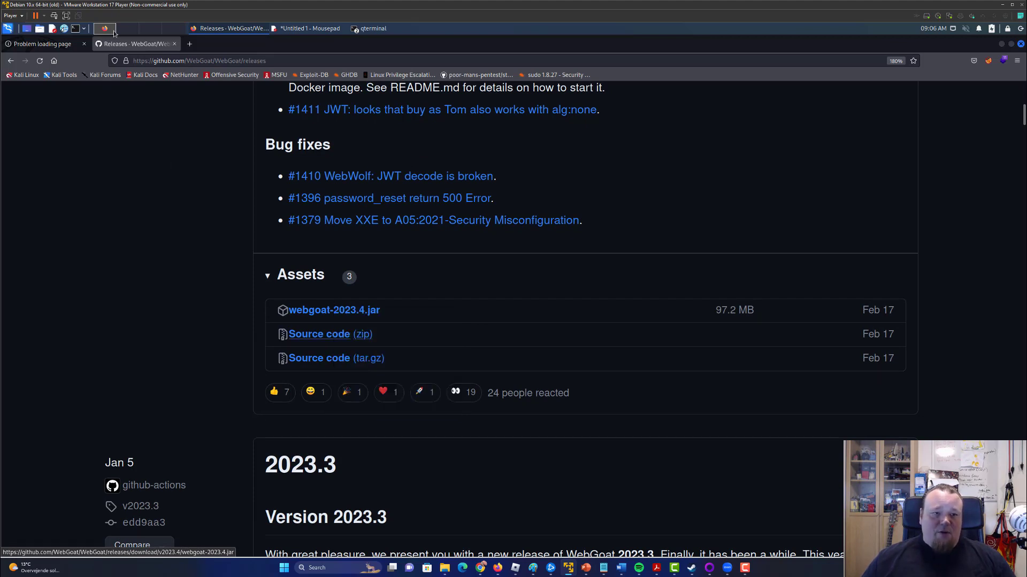
click(372, 28)
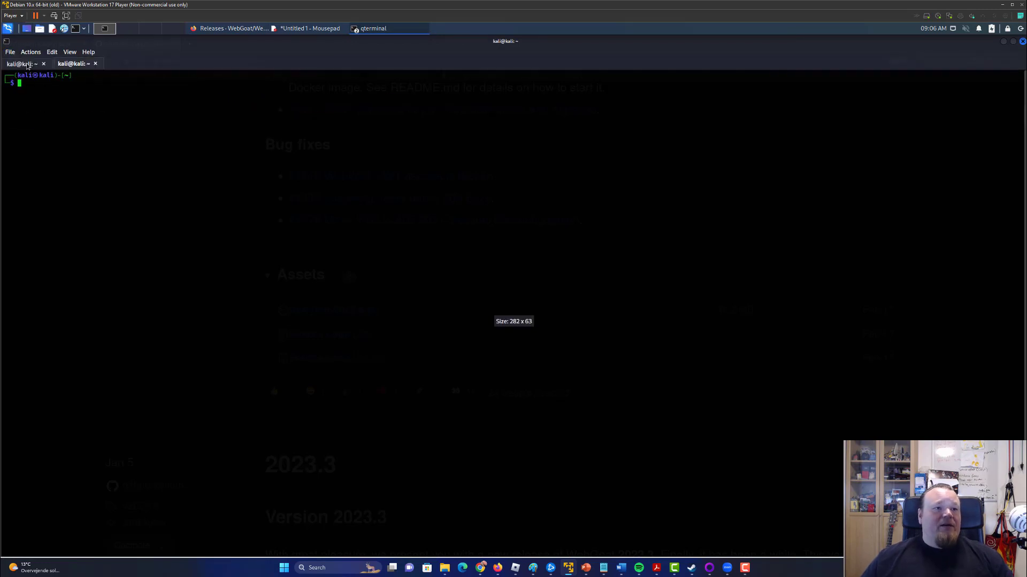
Compose a wget command for the v2023.4 webgoat-2023.4.jar release URL and select the URL.
text(wget https://github.com/WebGoat/WebGoat/releases/download/v2023.4/webgoat-2023.4.jar)
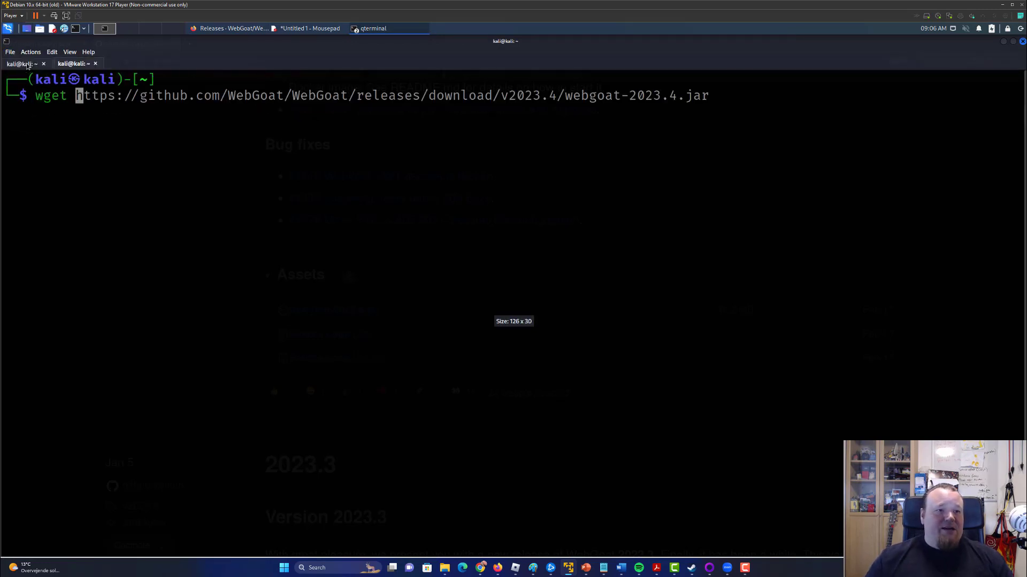
drag(77, 96, 709, 95)
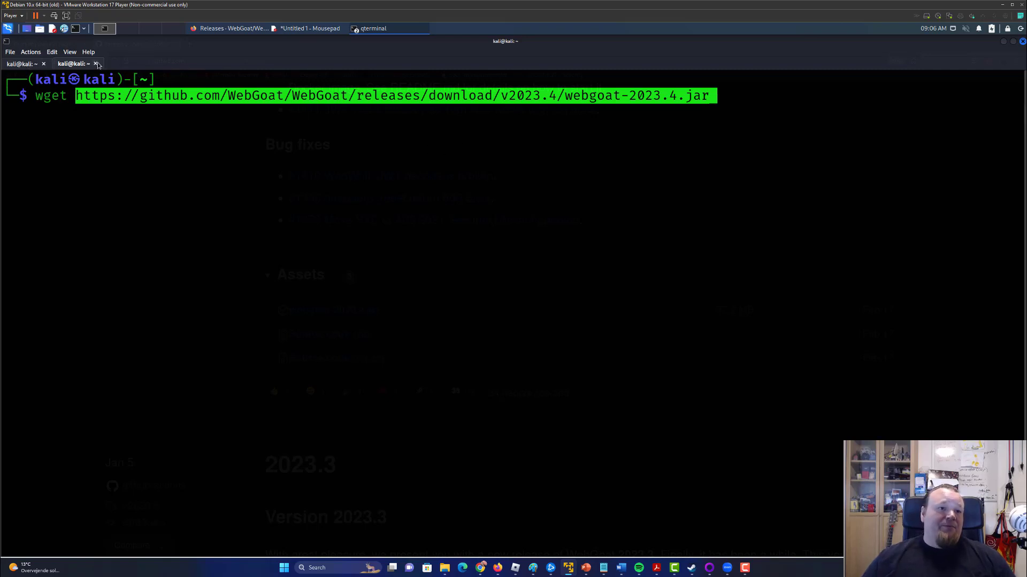
mouse_move(95, 64)
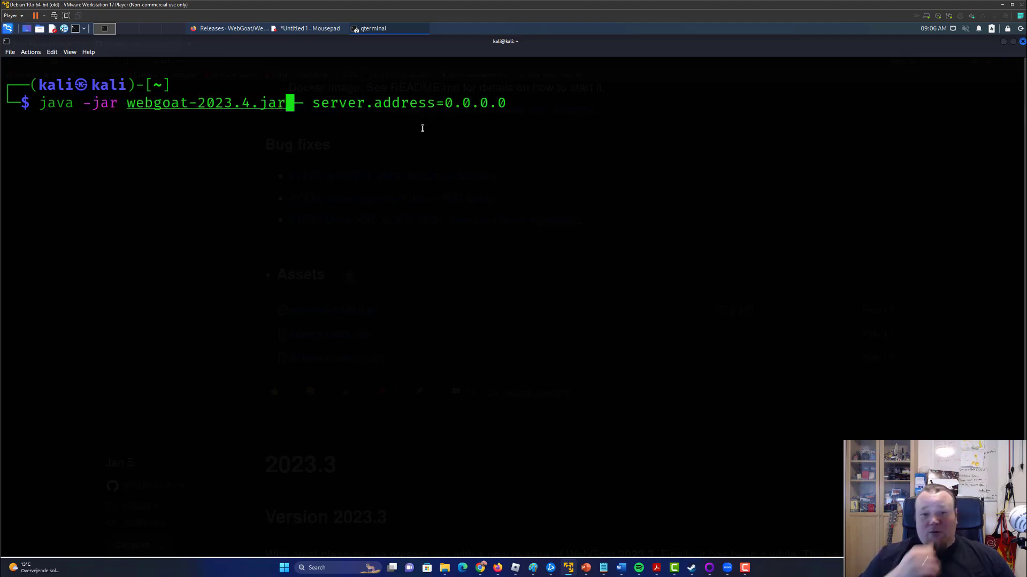
mouse_move(354, 134)
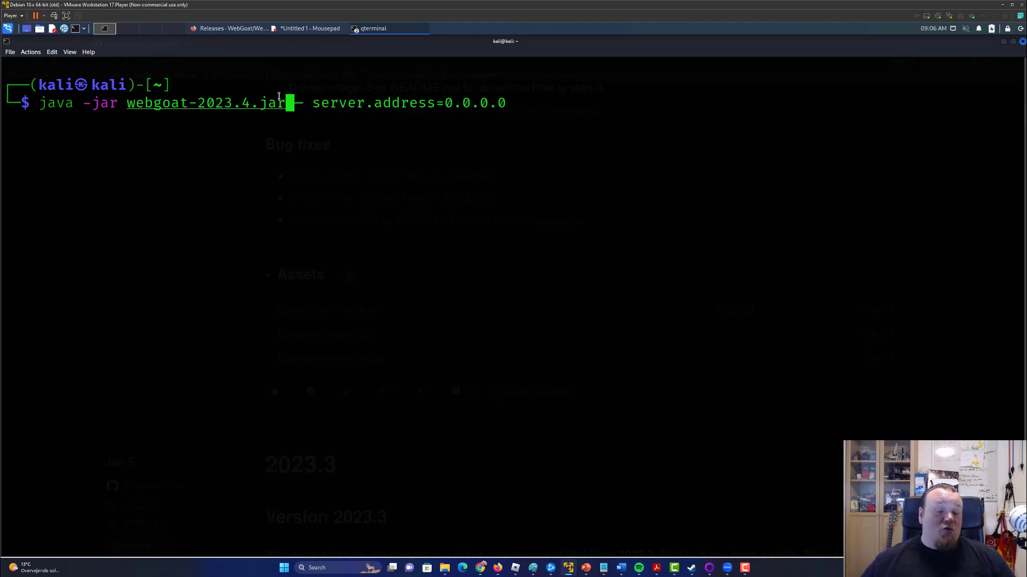
mouse_move(597, 205)
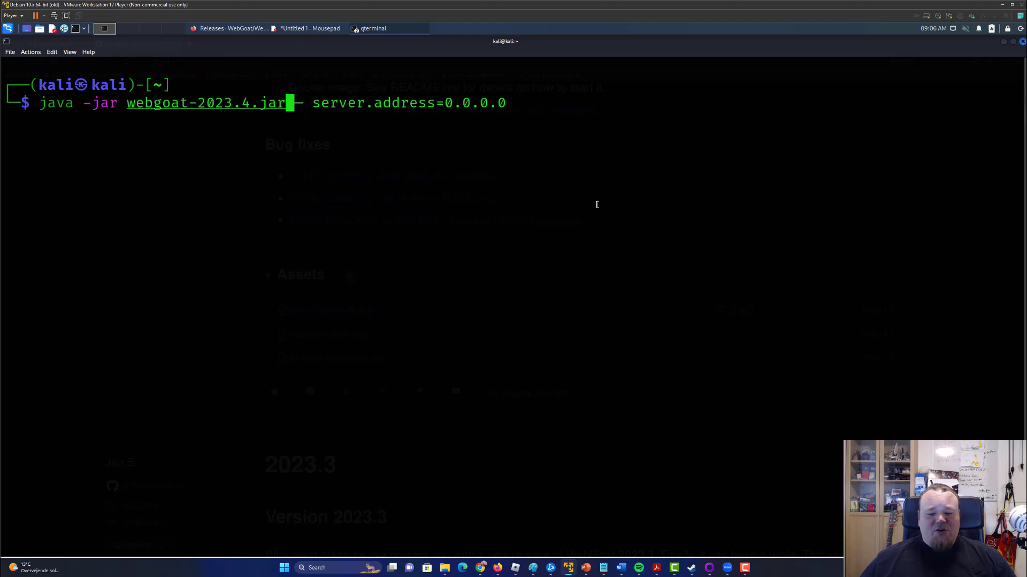
mouse_move(659, 286)
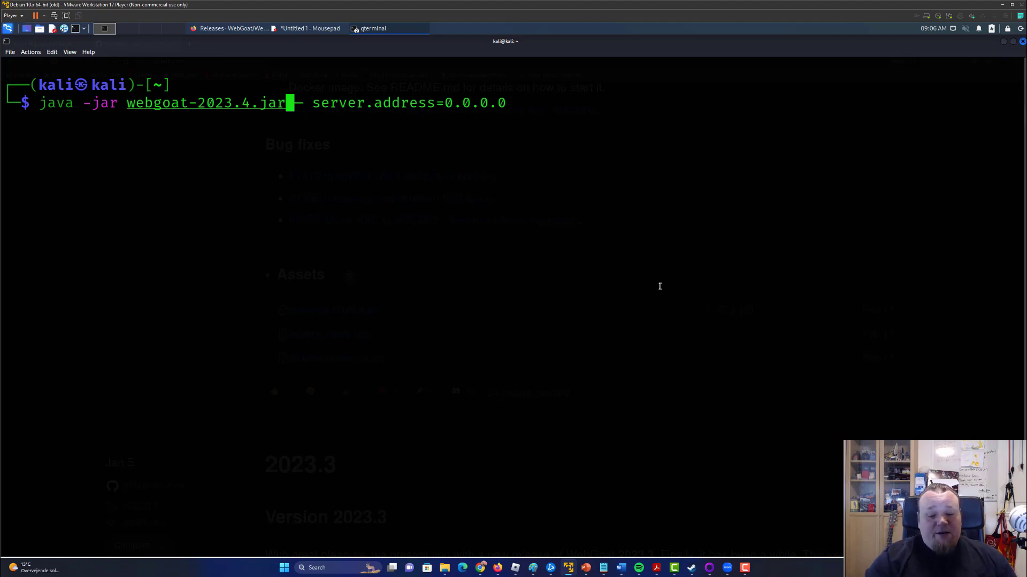
mouse_move(928, 328)
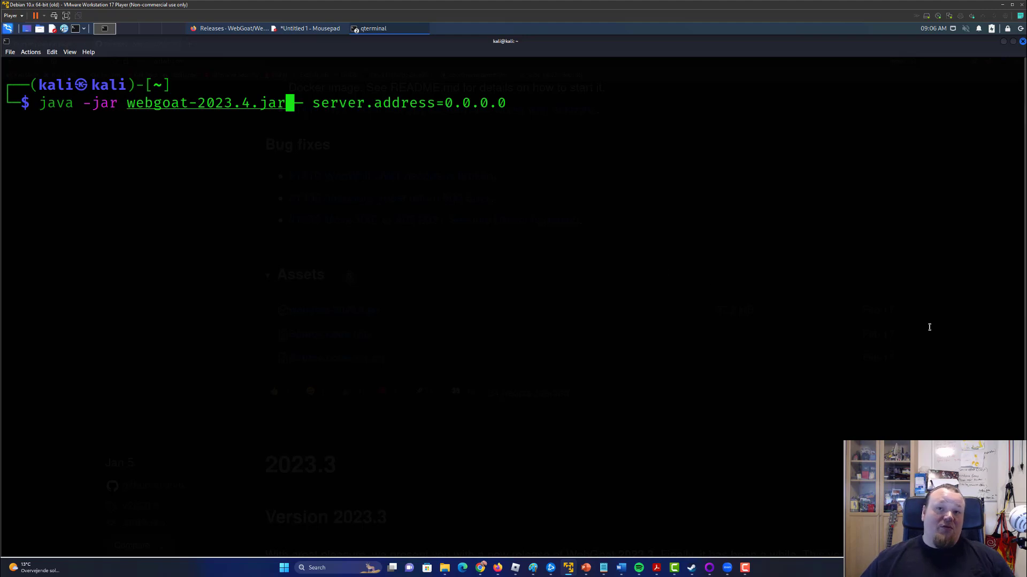
mouse_move(487, 286)
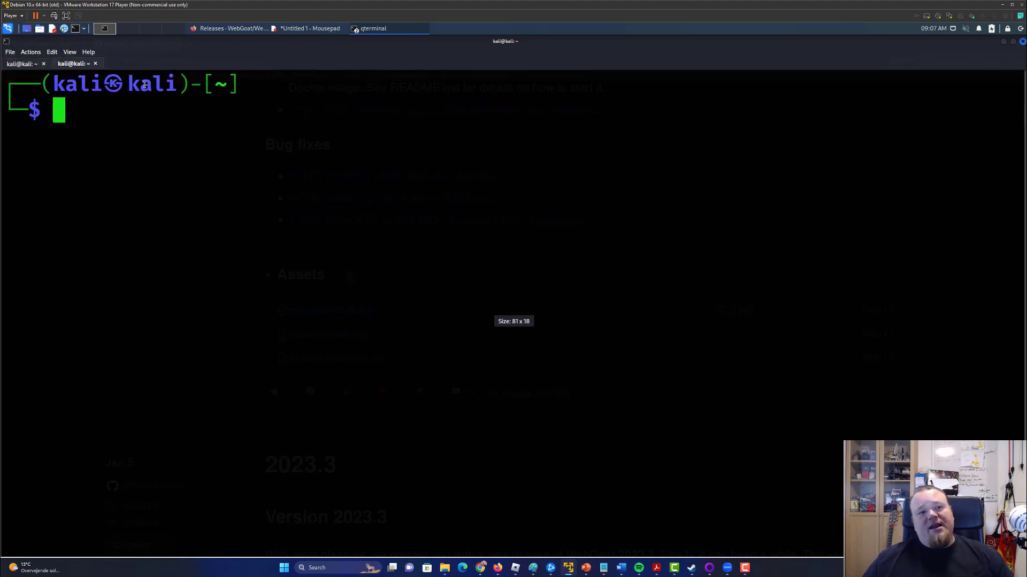
mouse_move(181, 133)
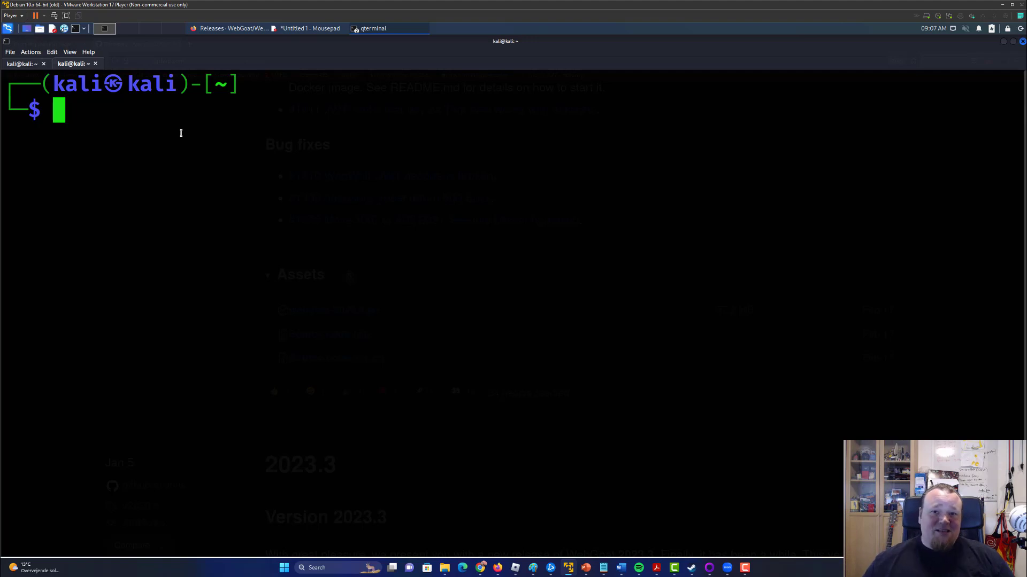
mouse_move(649, 423)
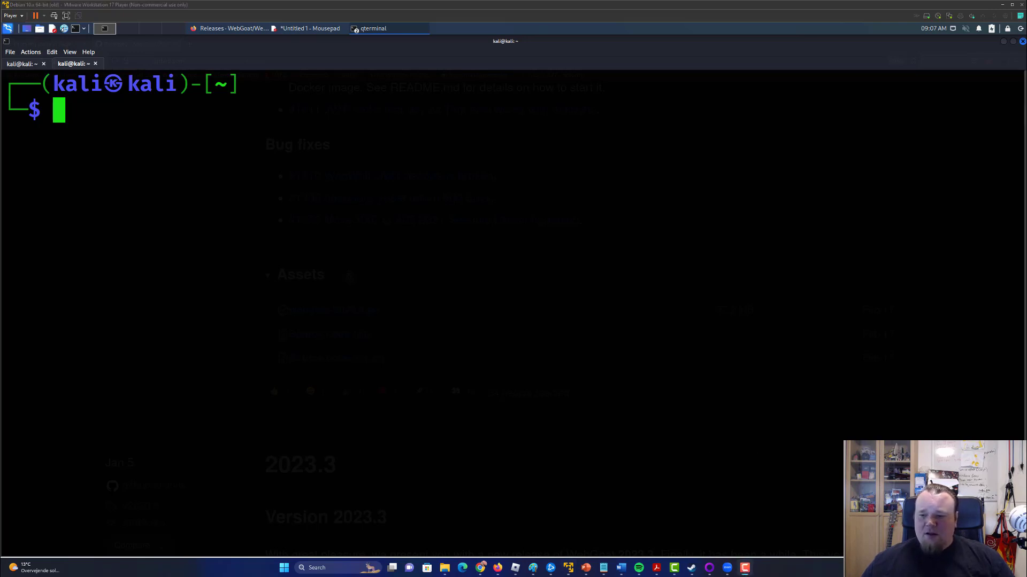
mouse_move(642, 427)
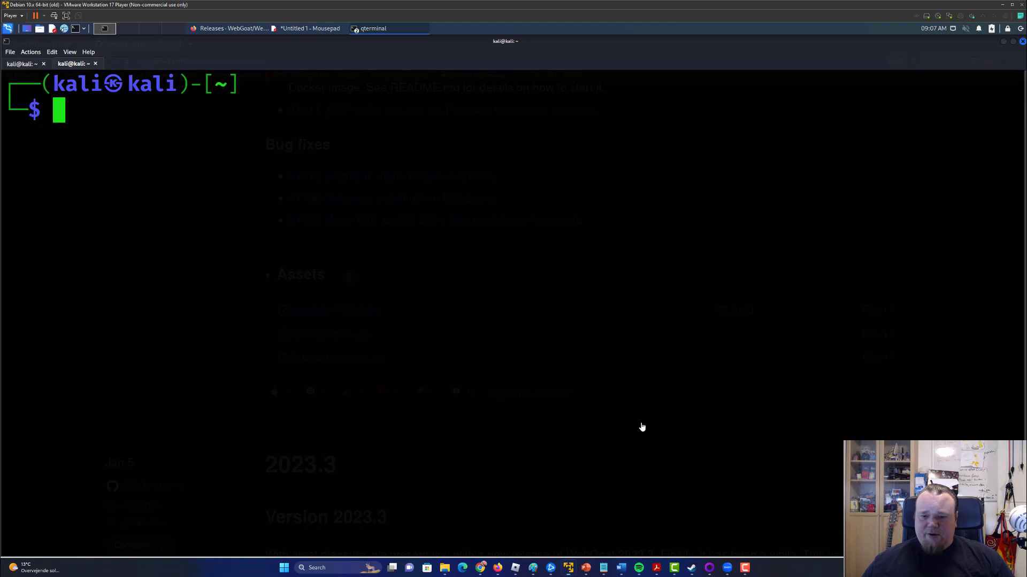
mouse_move(457, 318)
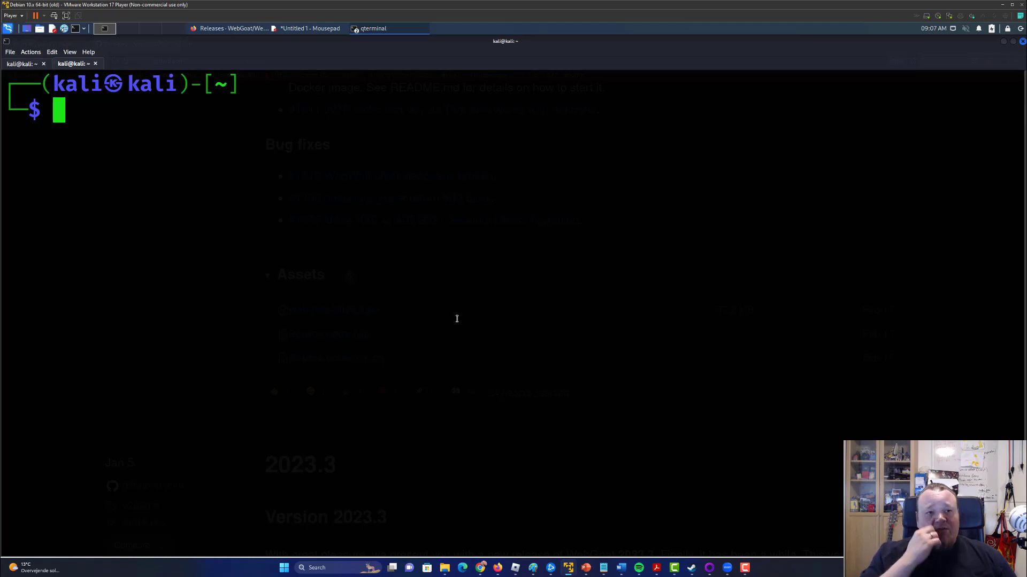
mouse_move(434, 315)
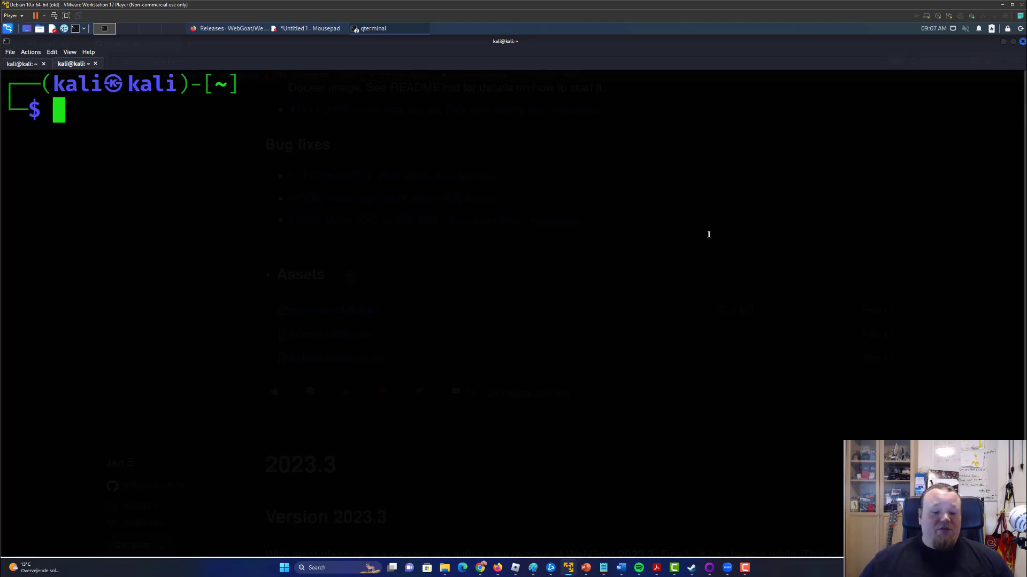
Enter apt commands installing default-jdk and podman-docker at the prompt without running them.
text(sydo)
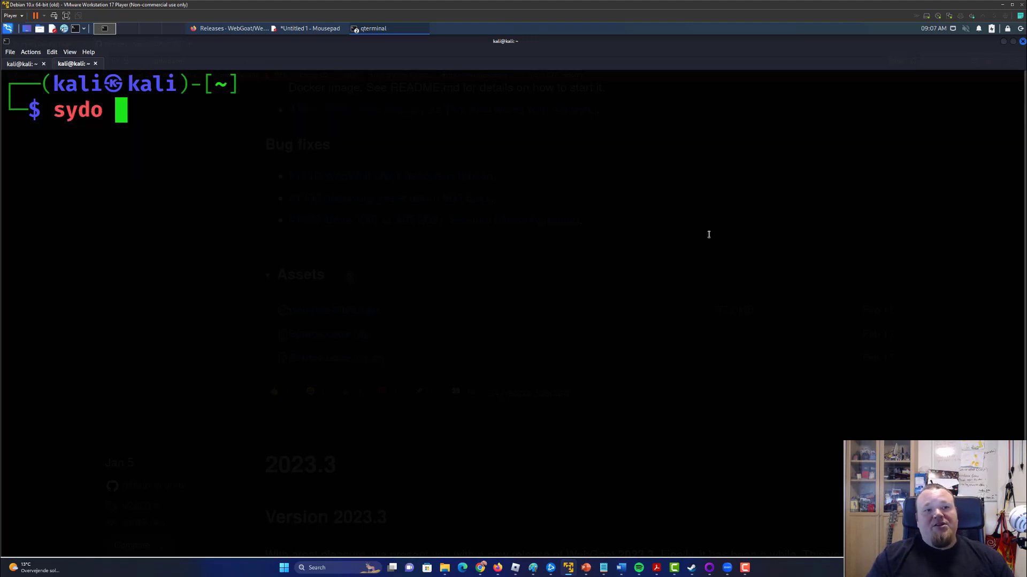
text(sudo apt-get install default-jdk)
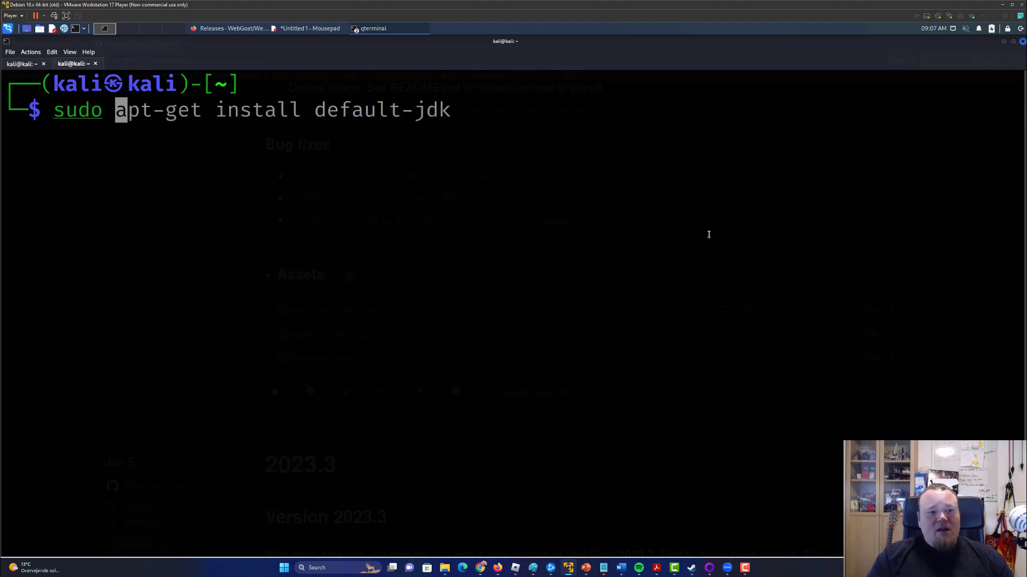
text(sudo apt install podman-docker)
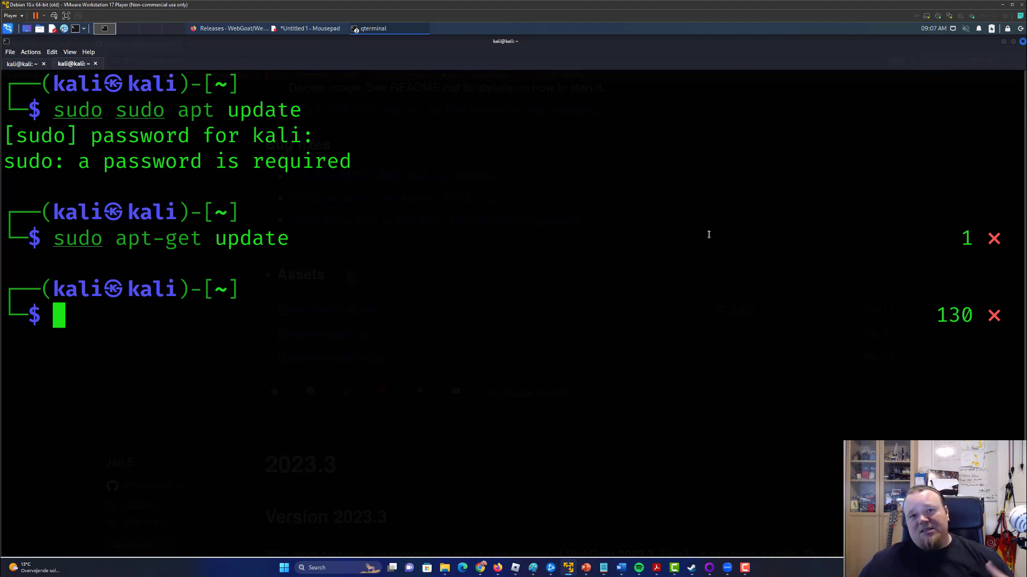
mouse_move(663, 213)
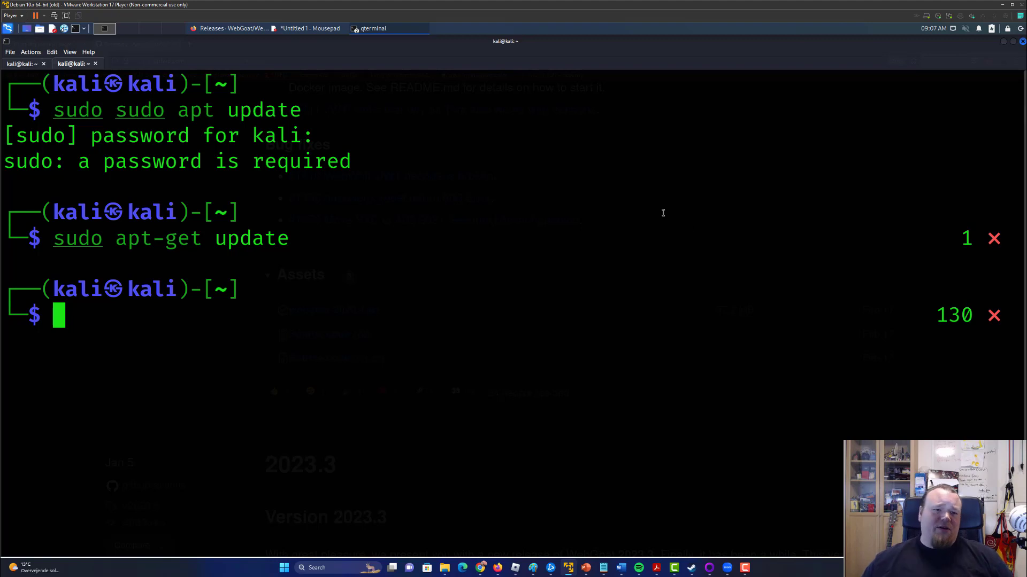
mouse_move(637, 284)
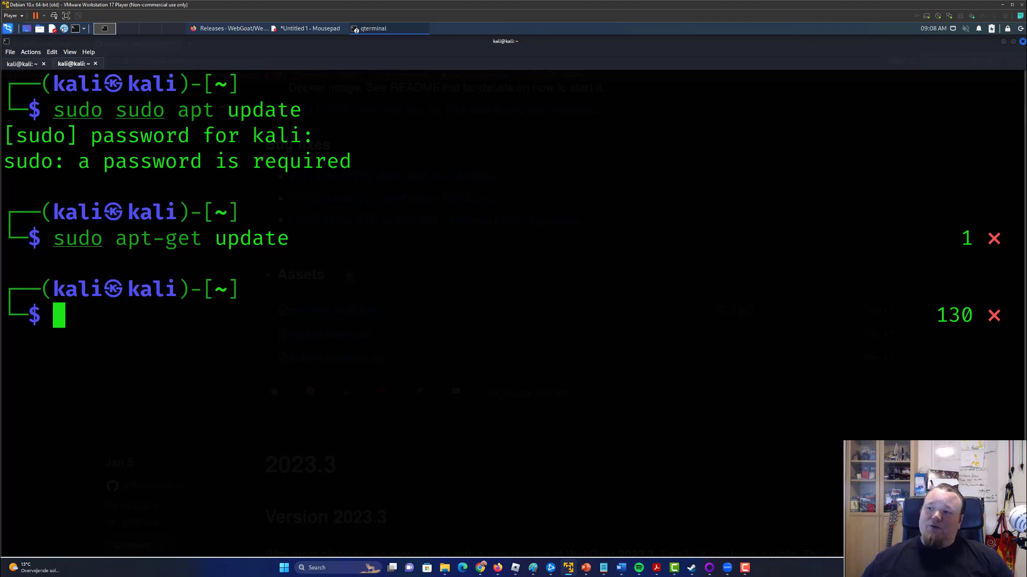
text(sydo)
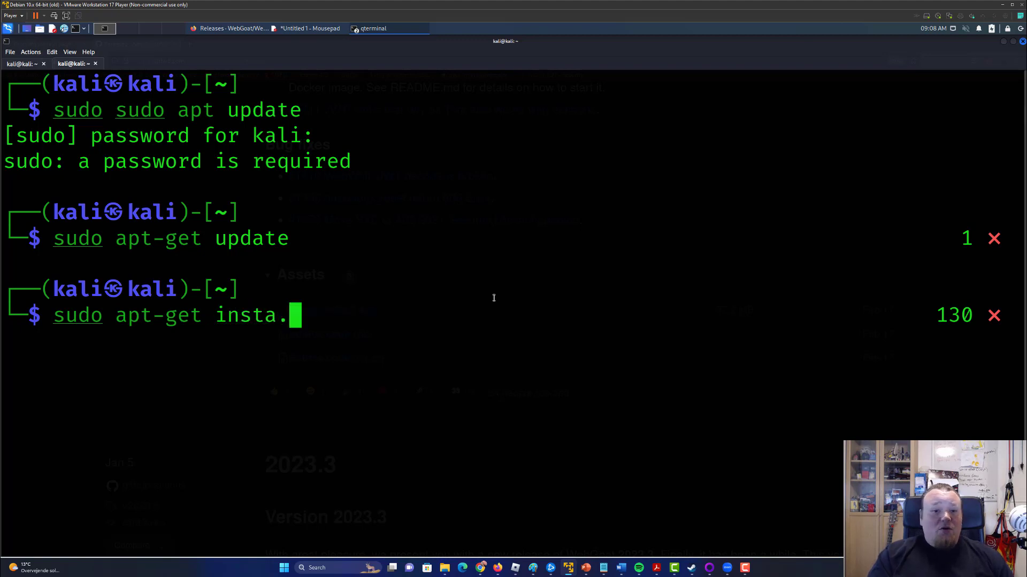
text(ll default-jdk)
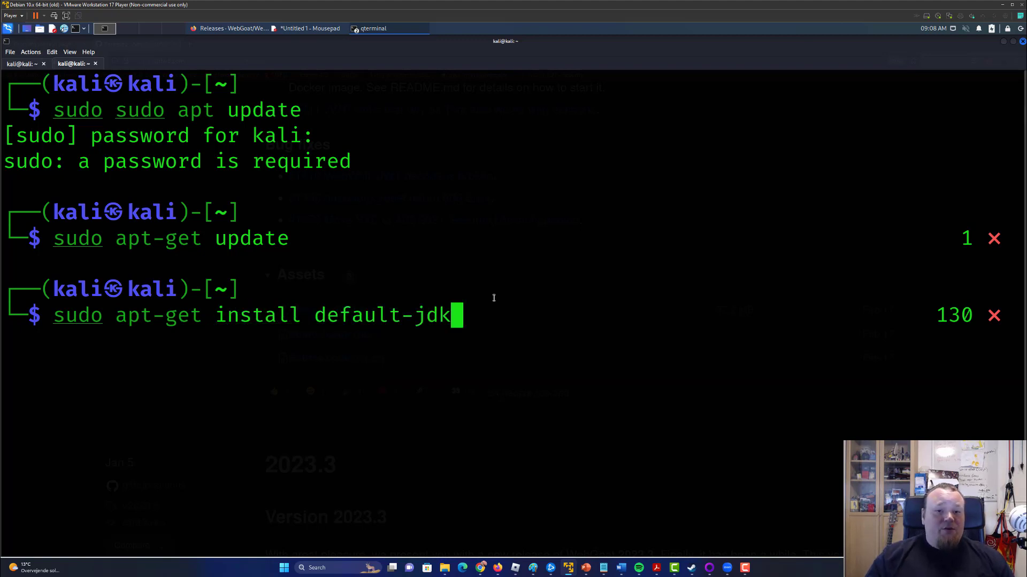
mouse_move(700, 323)
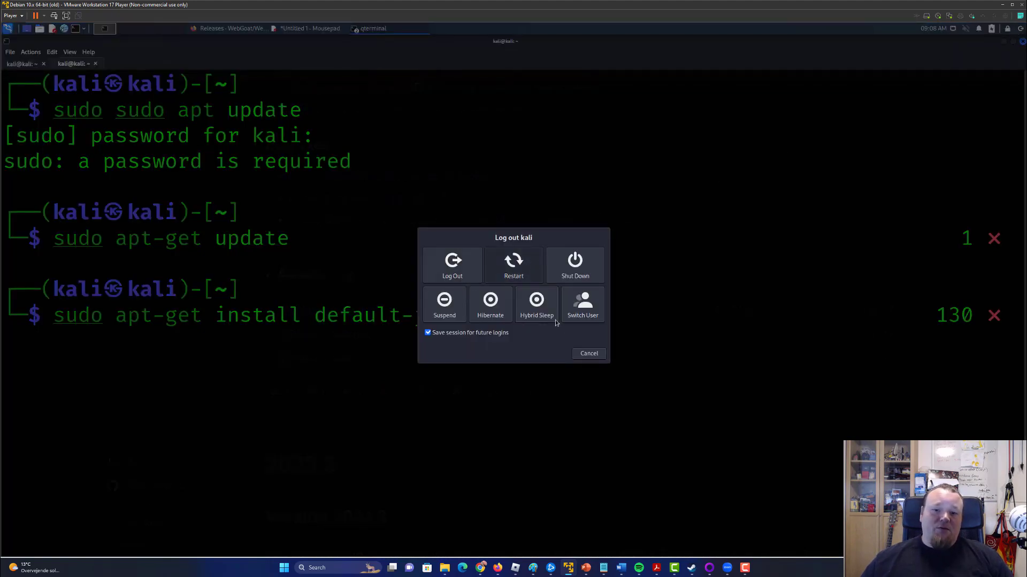
Cancel the Log out kali dialog to stay in the session.
click(588, 353)
text(java -jar webgoat-2023.4.jar - server.address=0.0.0.0)
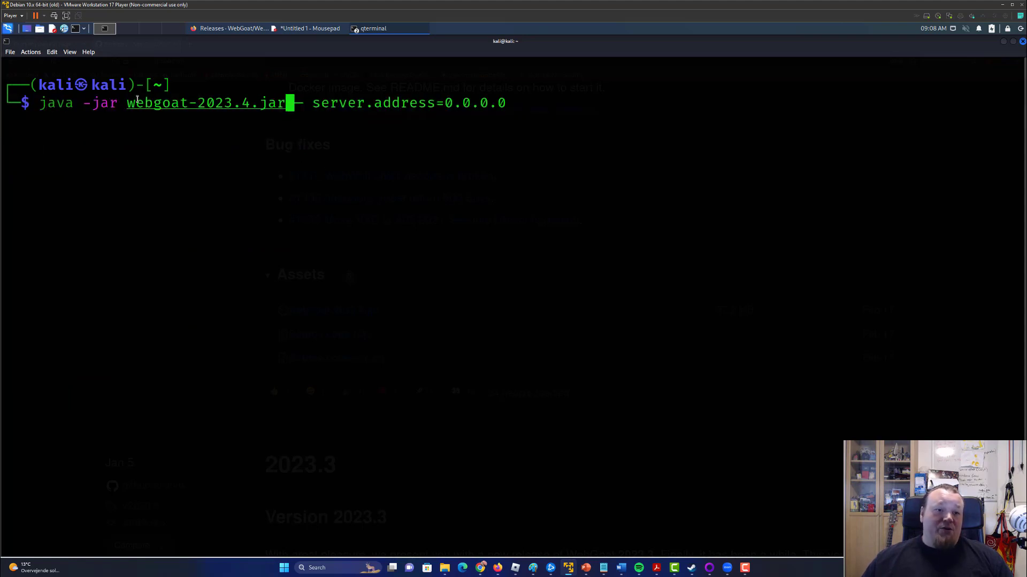
Start WebGoat 2023.4 with server.address=0.0.0.0 and wait for its startup log.
double_click(205, 103)
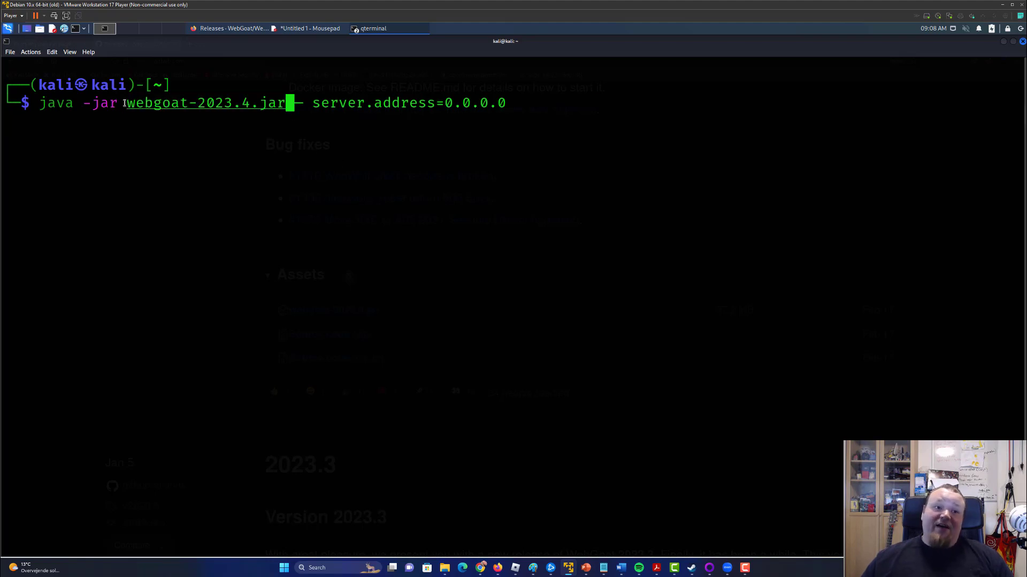
double_click(205, 102)
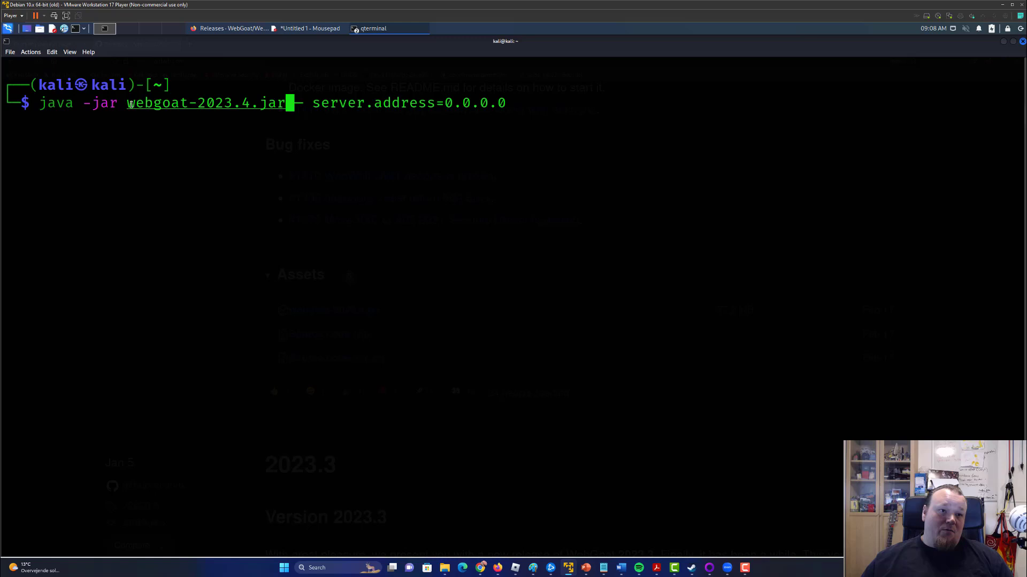
double_click(205, 103)
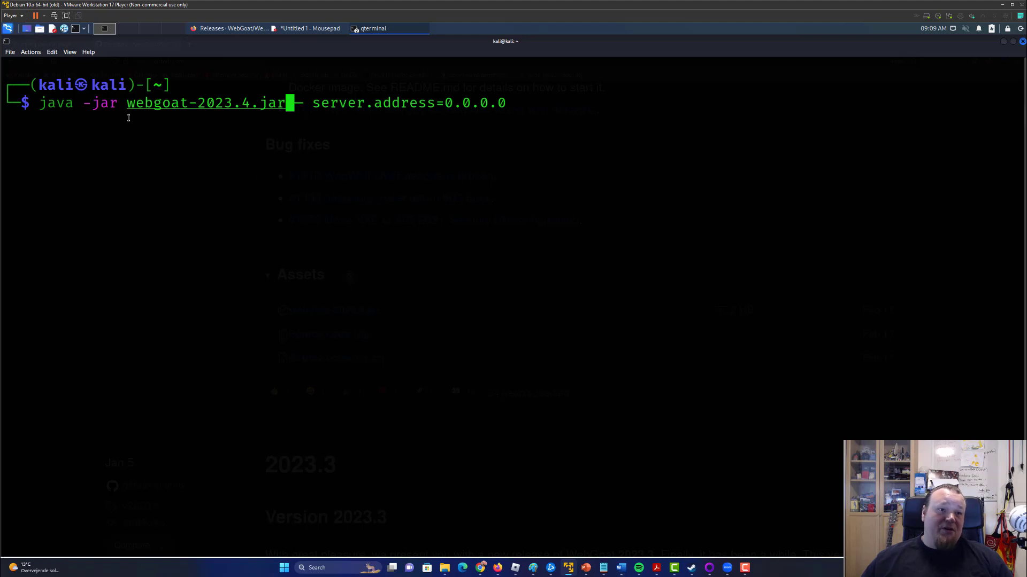
double_click(205, 103)
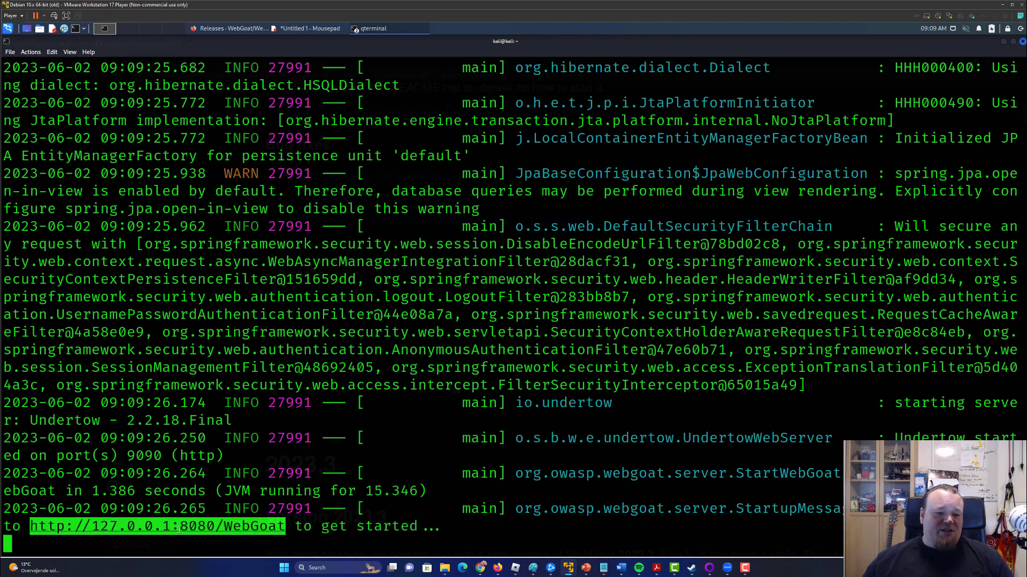
Pick the WebGoat start link from the log, close the failed tab and ready the address bar.
right_click(180, 526)
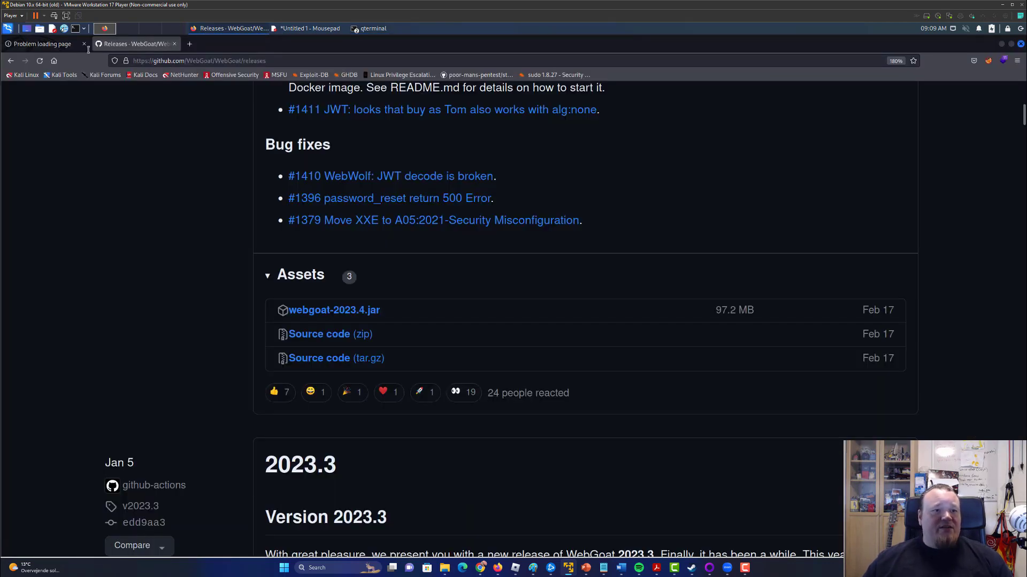
click(83, 44)
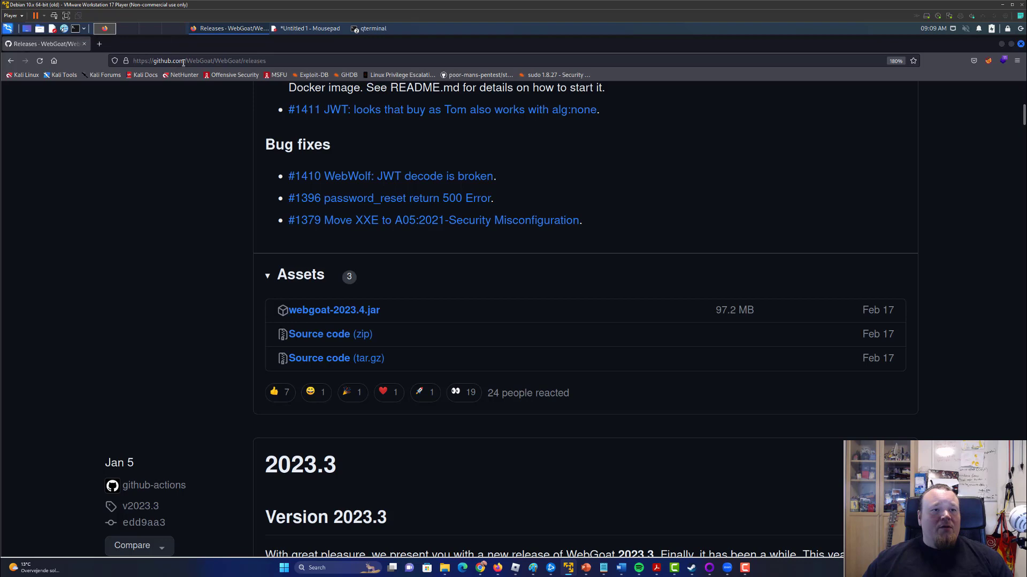
click(184, 60)
text(127.0.0.1:8080/WebGoat/login)
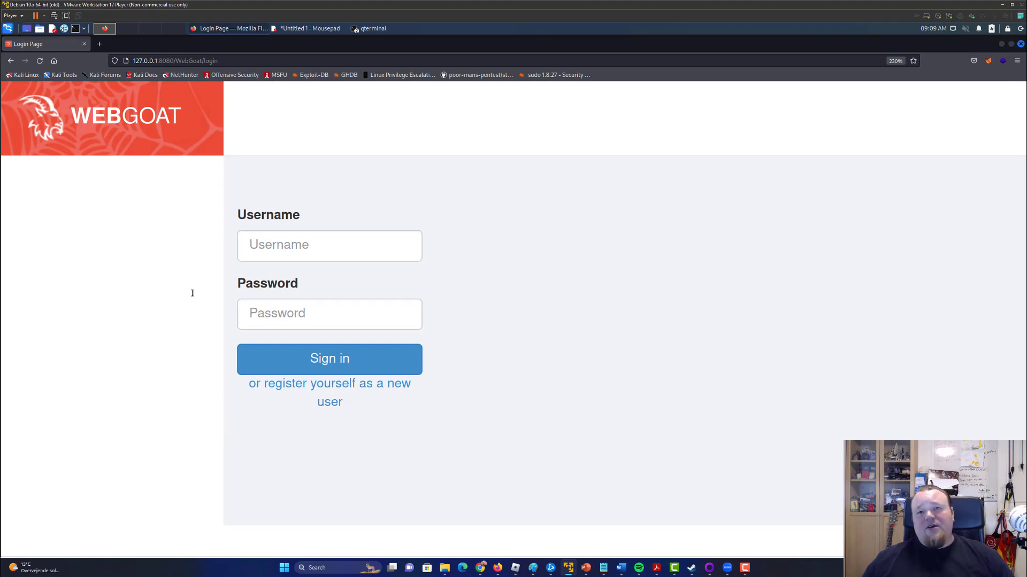
mouse_move(283, 389)
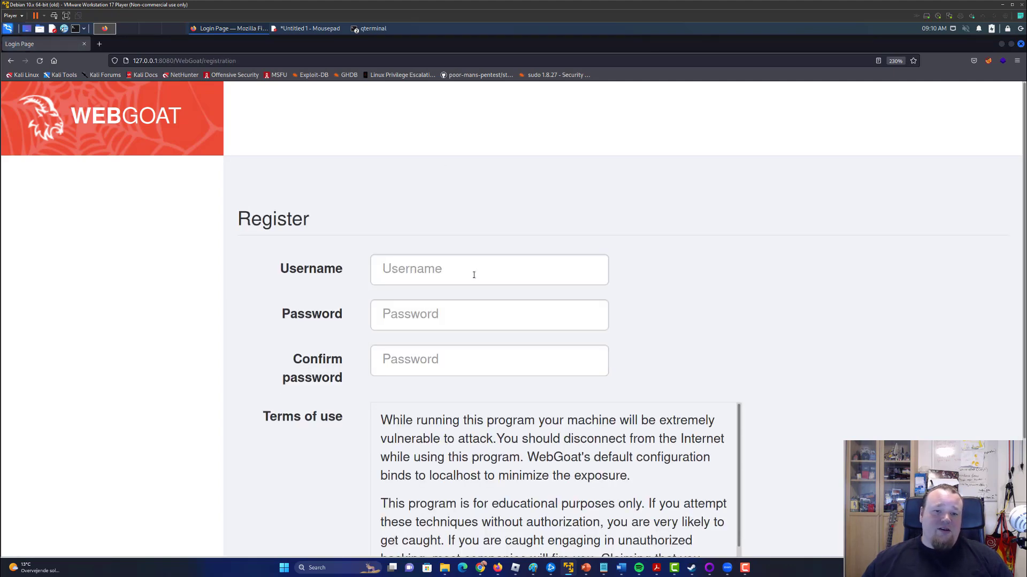
Sign in to WebGoat with the newly registered account's credentials.
scroll(down, 3)
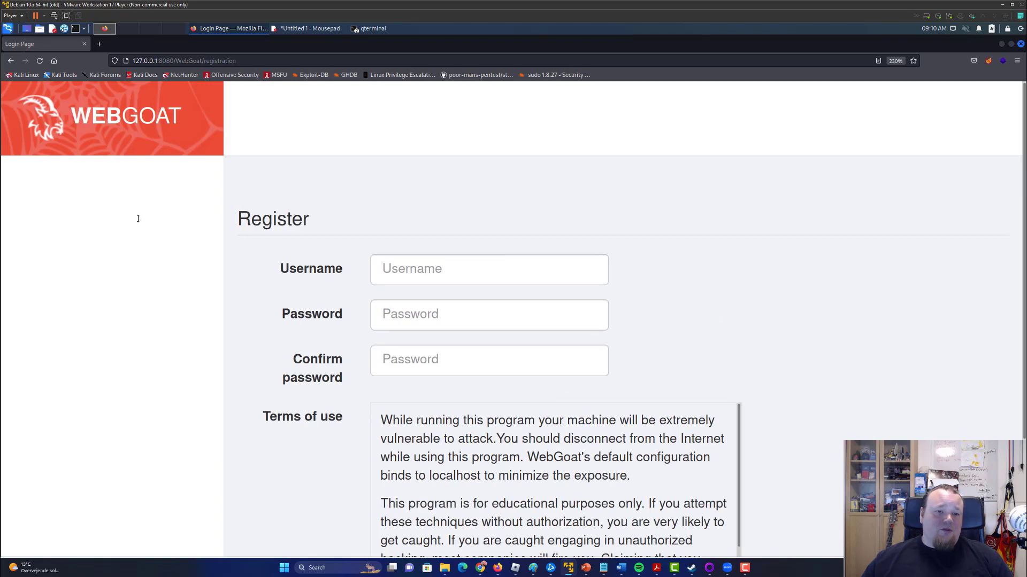
scroll(down, 3)
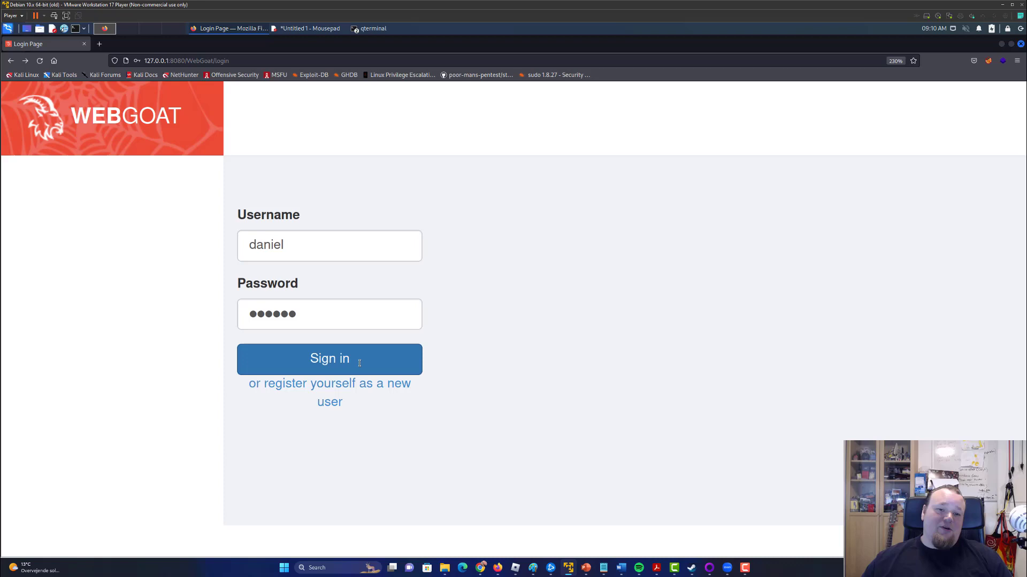
click(329, 359)
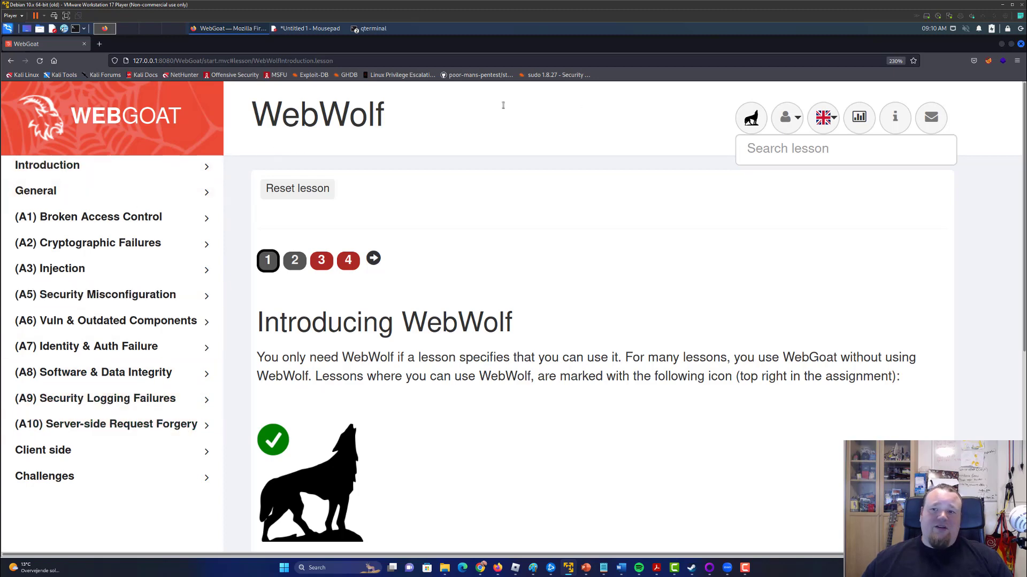
Add a blank new browser tab beside the WebGoat lesson.
click(98, 44)
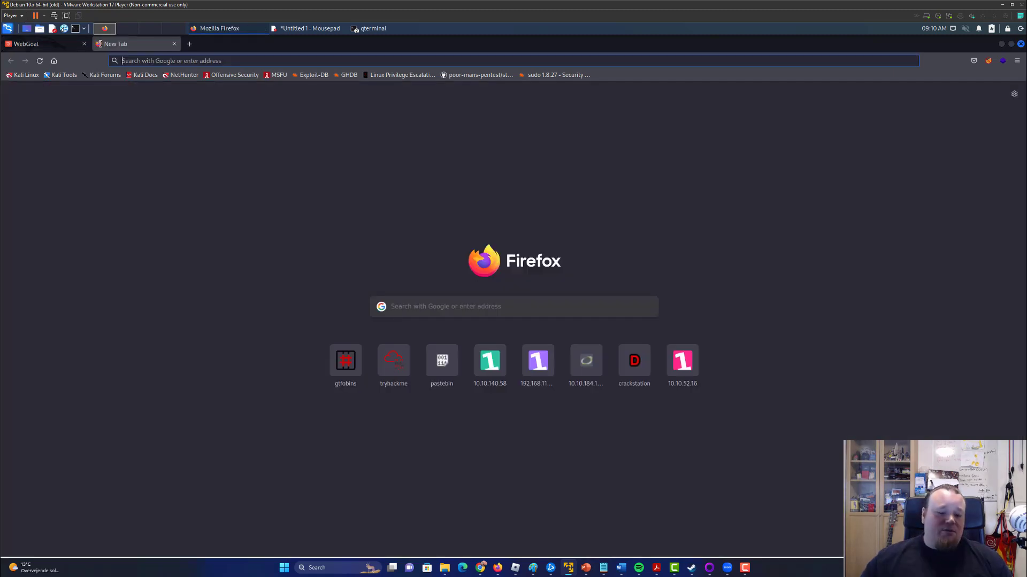
Search 'owasp top 10' to load the OWASP Top 10 page in the second tab.
text(owasp top 10)
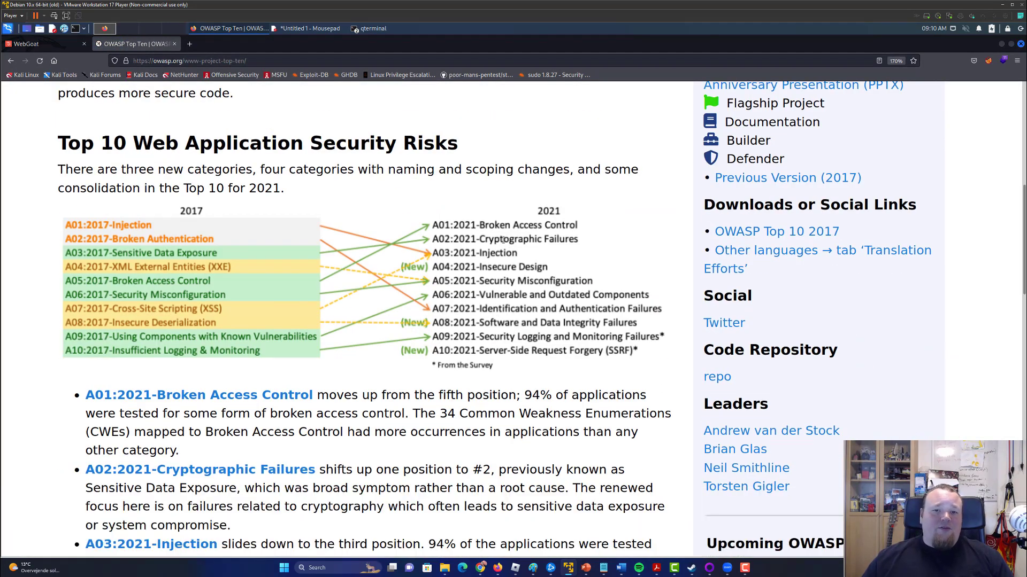
click(32, 43)
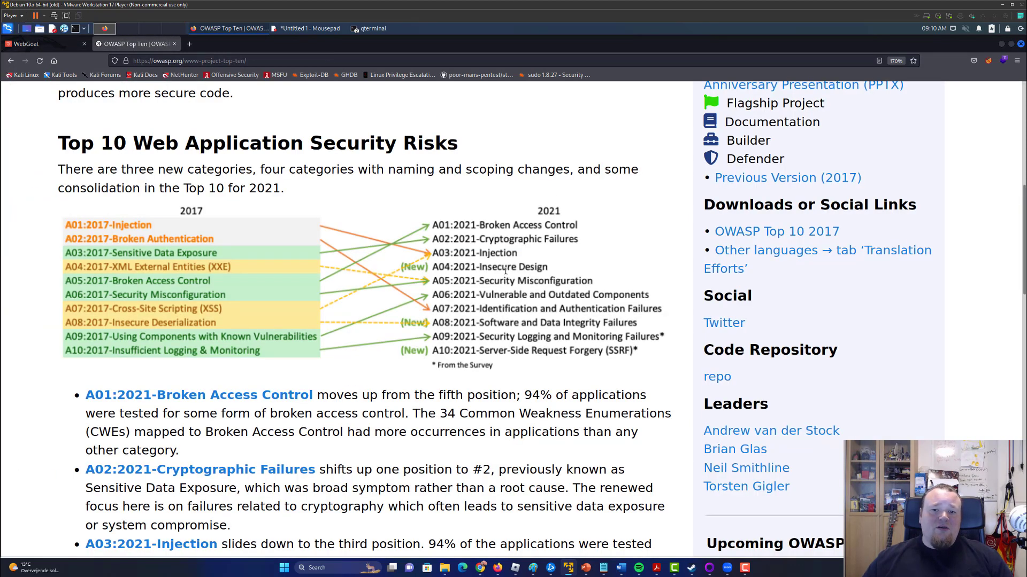
click(25, 44)
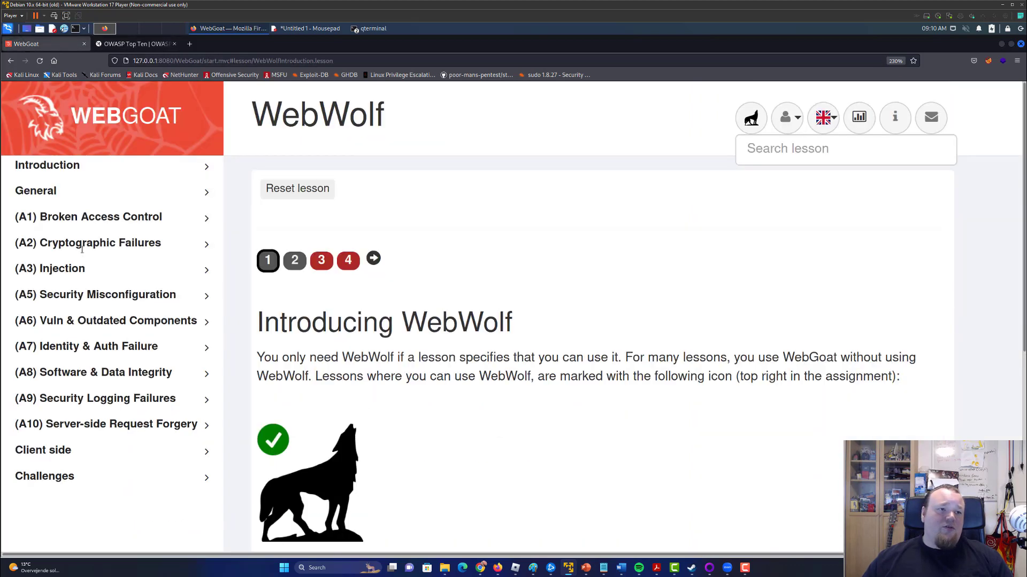
mouse_move(139, 269)
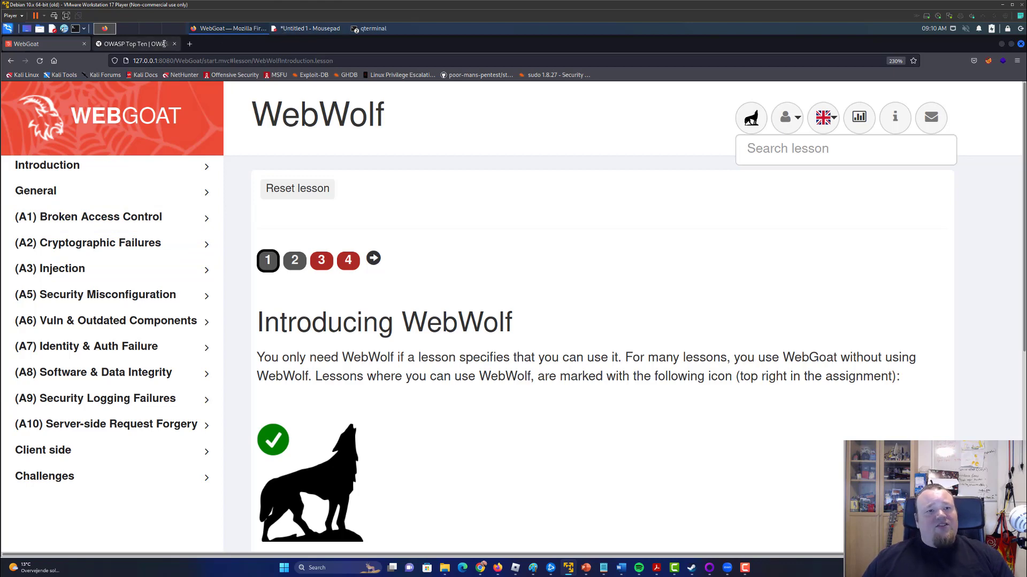
Flip between the OWASP Top 10 page and the WebGoat WebWolf lesson tabs.
click(134, 44)
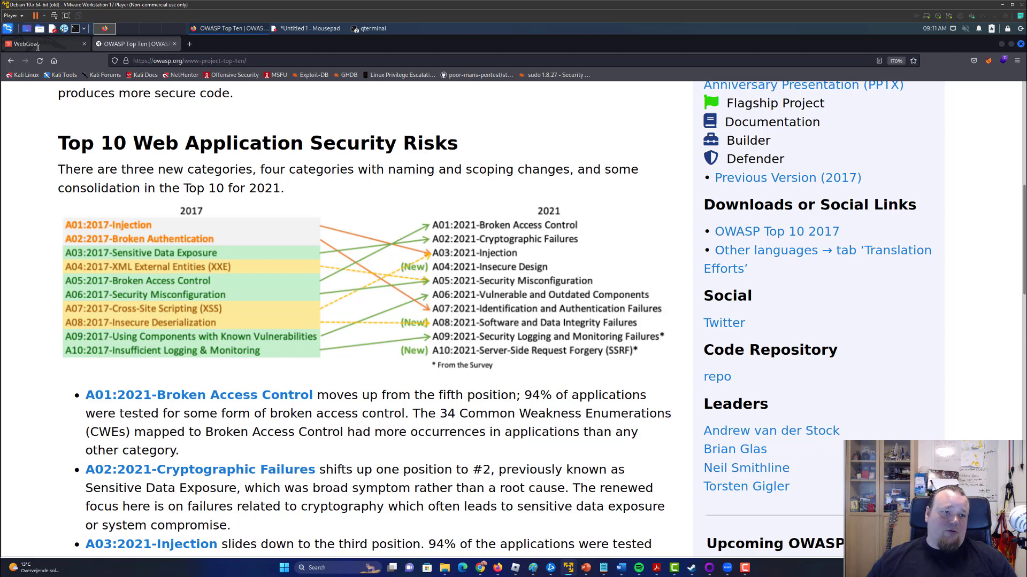
click(26, 44)
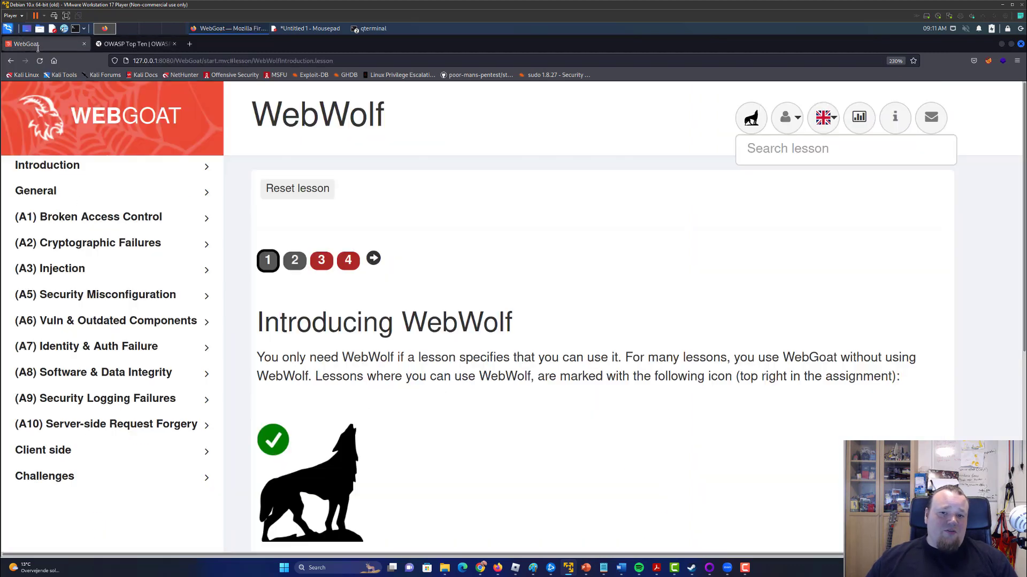
click(134, 44)
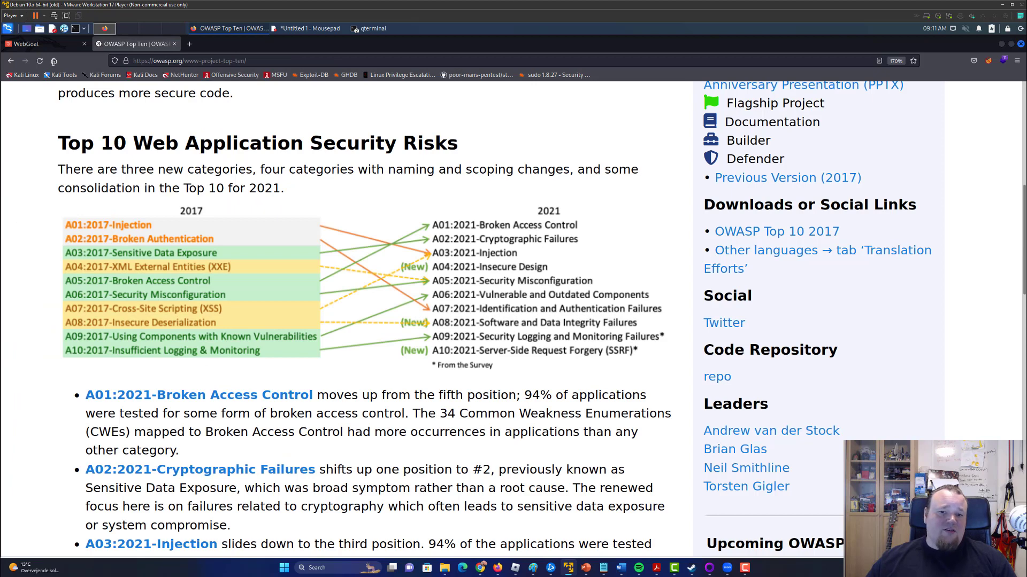
click(32, 43)
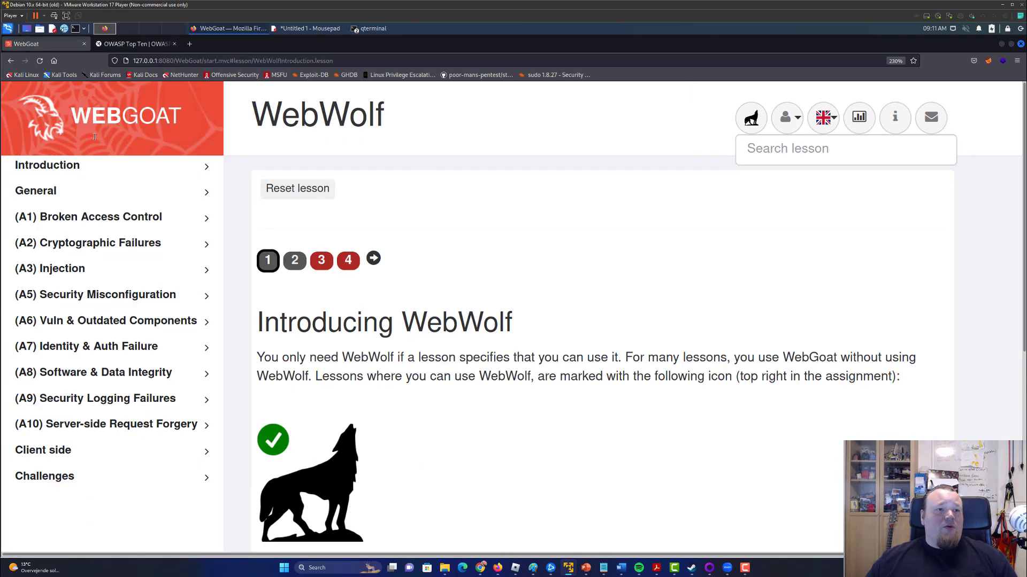
scroll(down, 3)
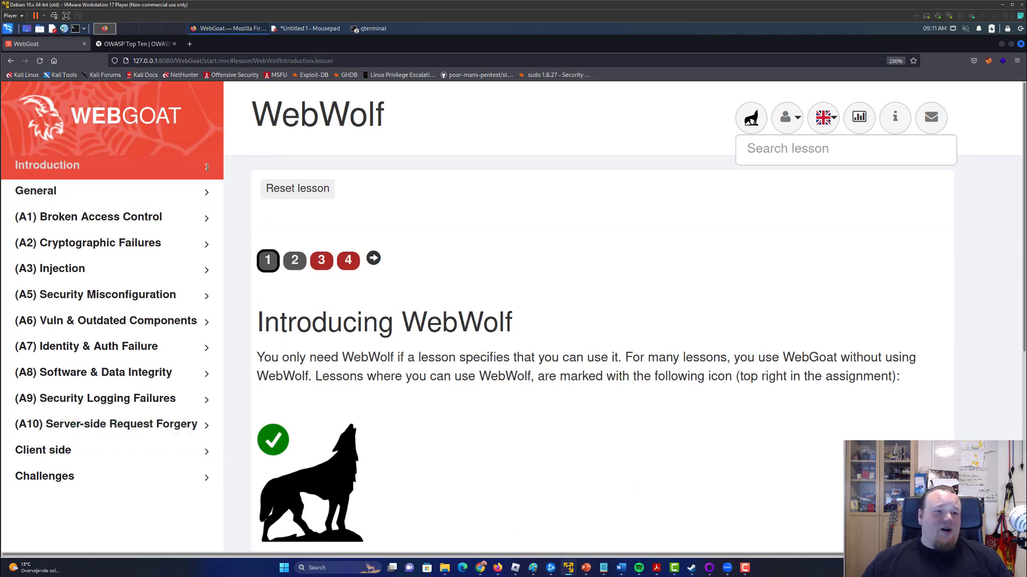
Expand the Introduction category and read down the WebWolf lesson to its functionality list.
click(47, 164)
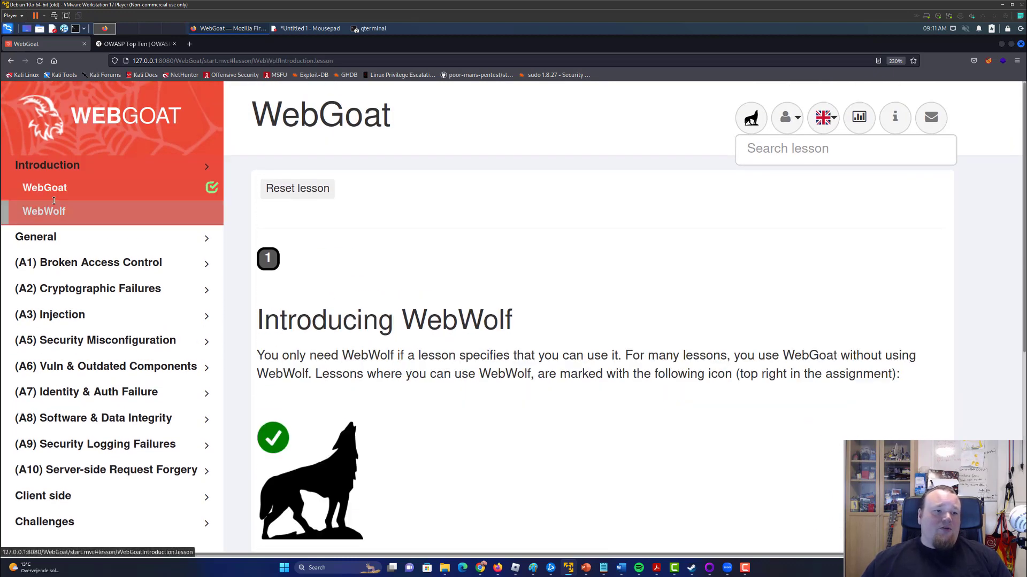
scroll(down, 3)
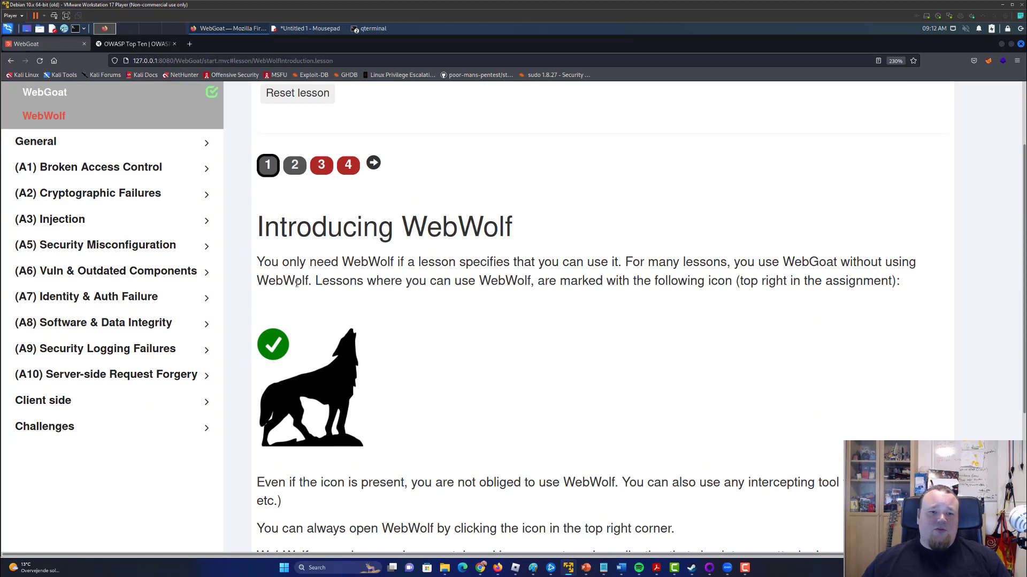
mouse_move(368, 281)
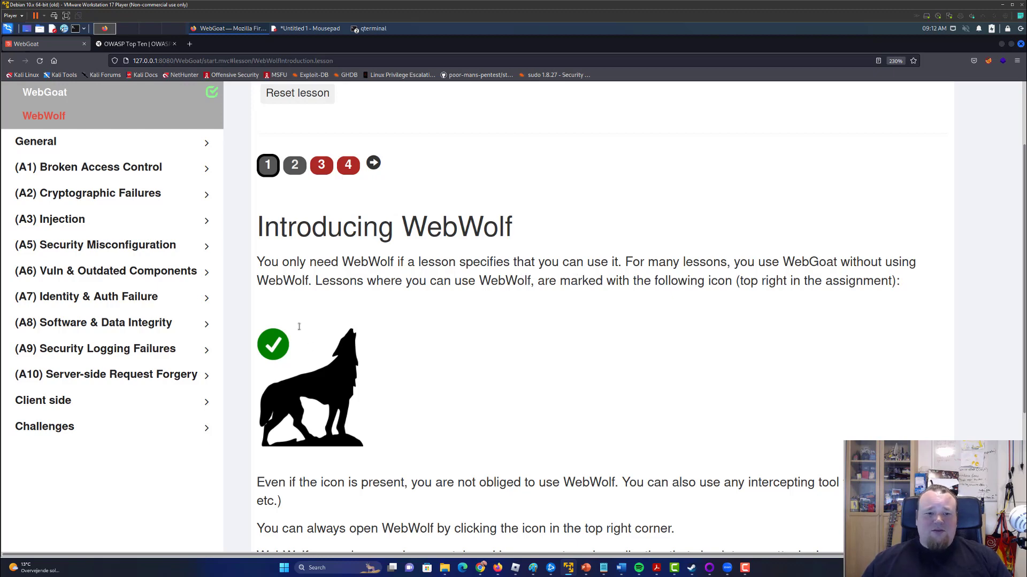
scroll(down, 3)
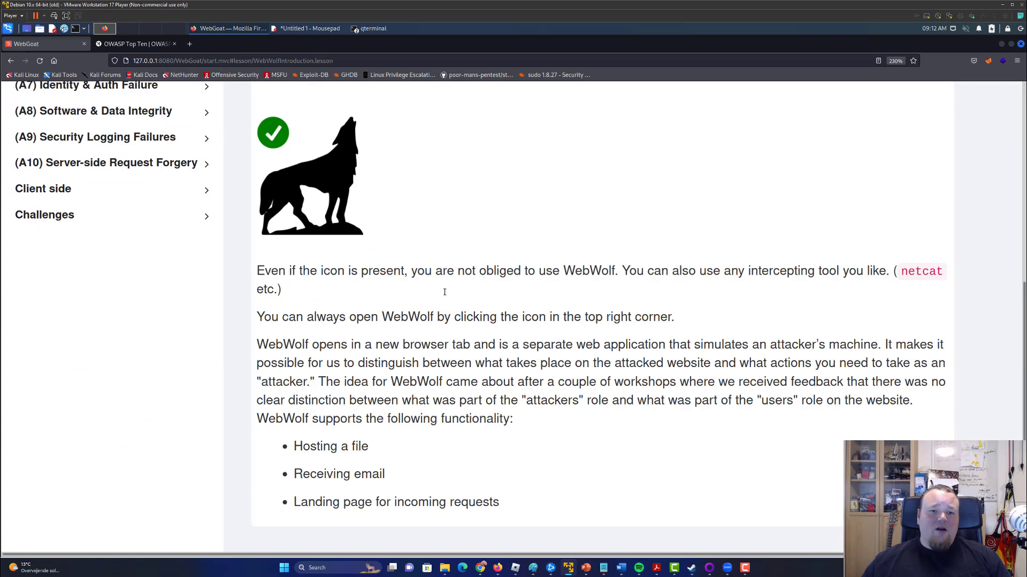
mouse_move(400, 288)
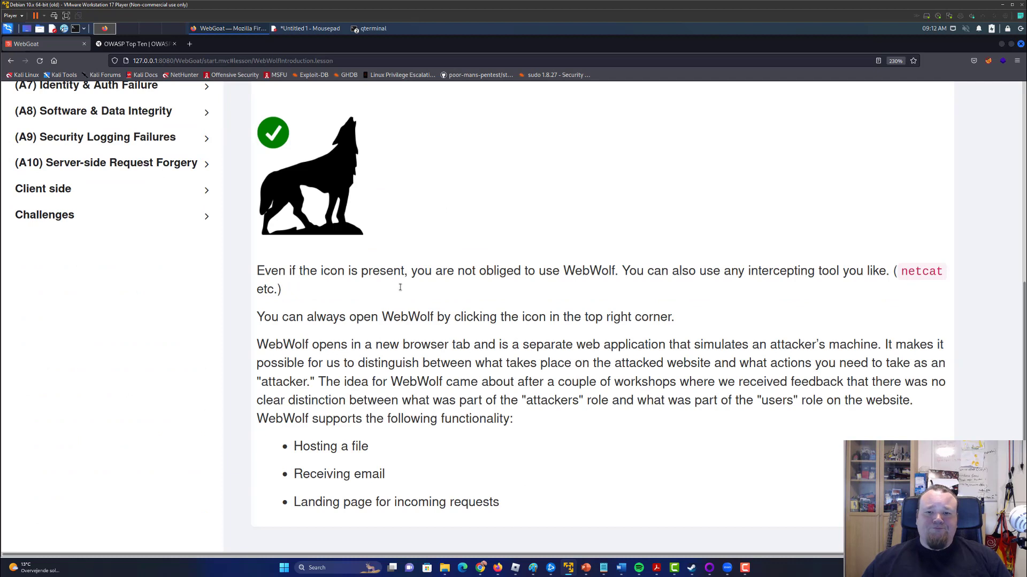
mouse_move(479, 257)
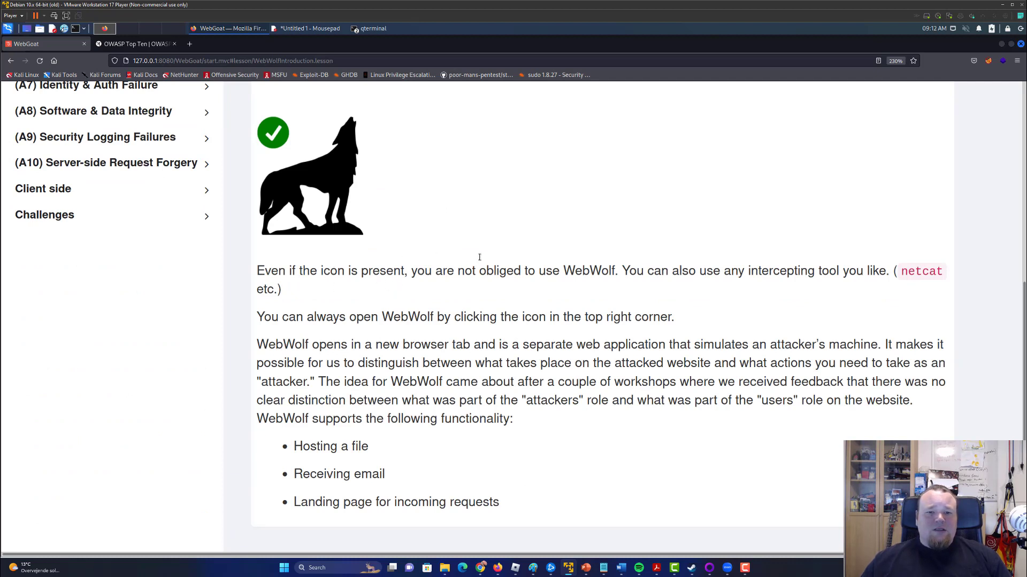
mouse_move(749, 225)
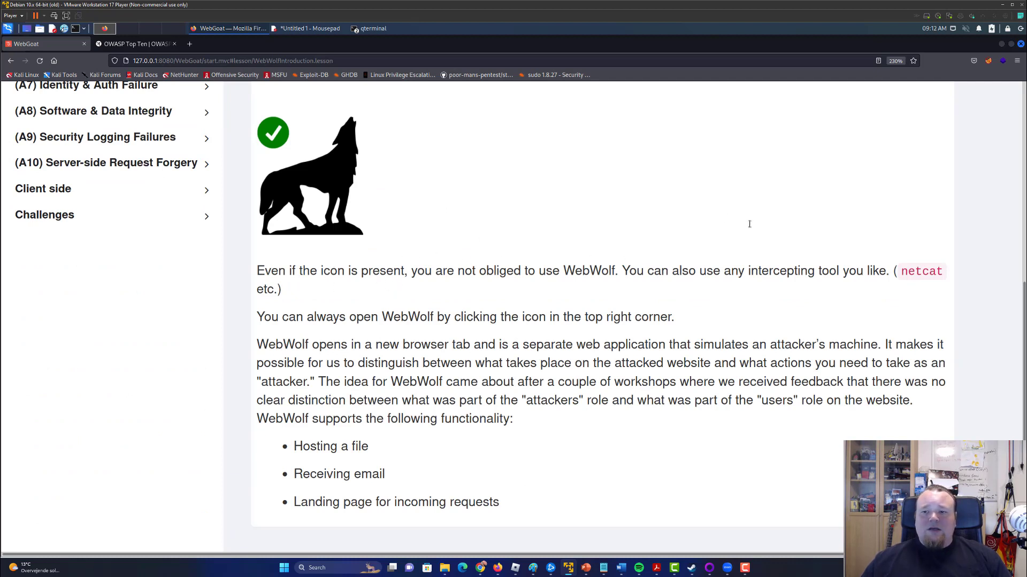
mouse_move(336, 321)
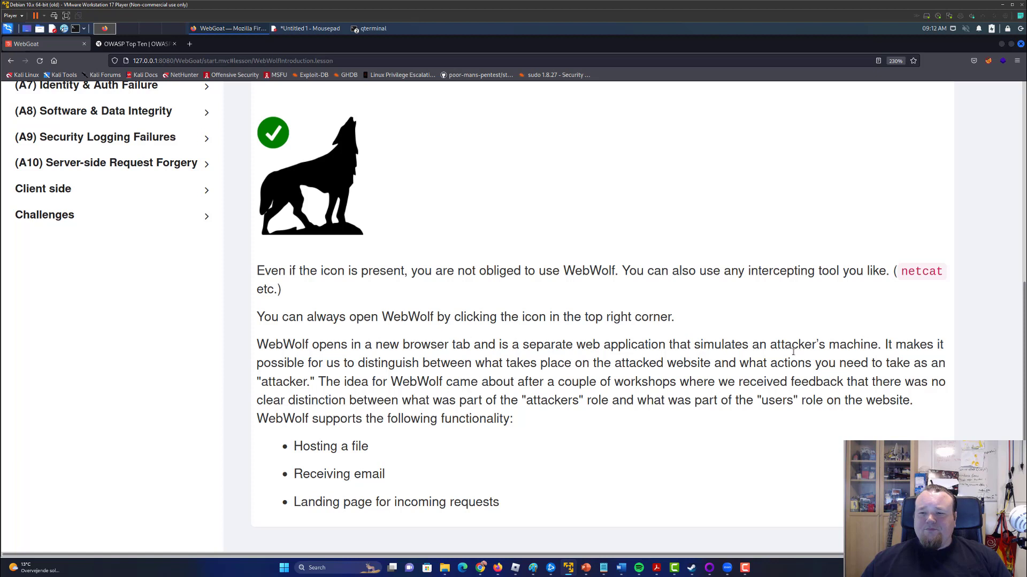
mouse_move(725, 352)
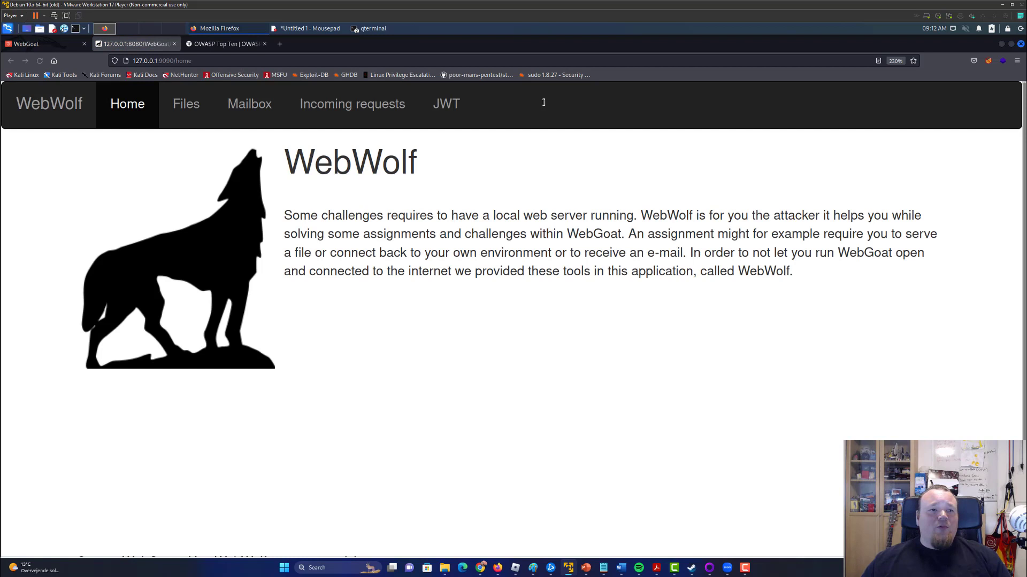
mouse_move(190, 108)
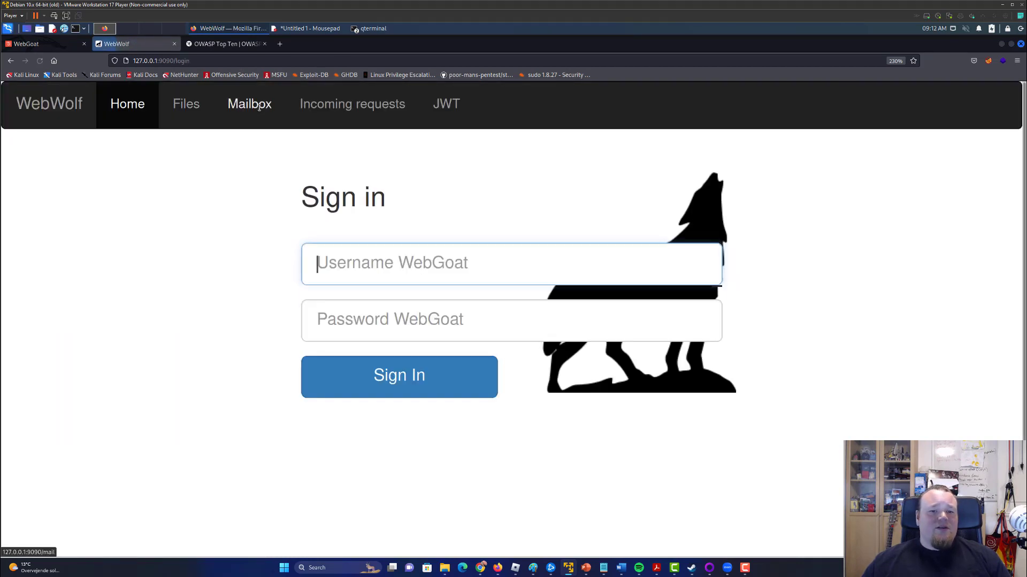
View WebWolf's JWT encode/decode page, then close WebWolf to return to WebGoat.
click(445, 104)
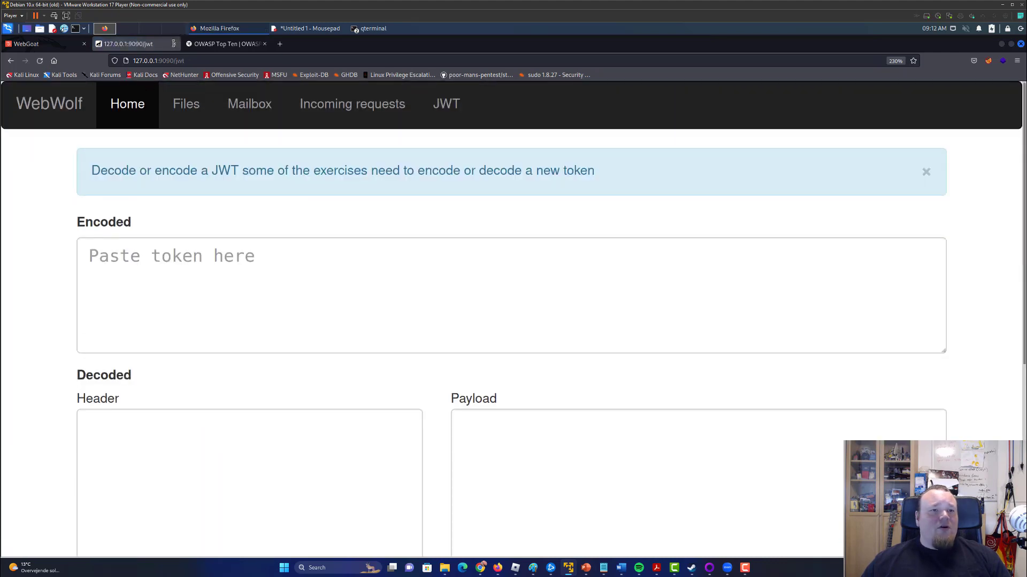
click(41, 43)
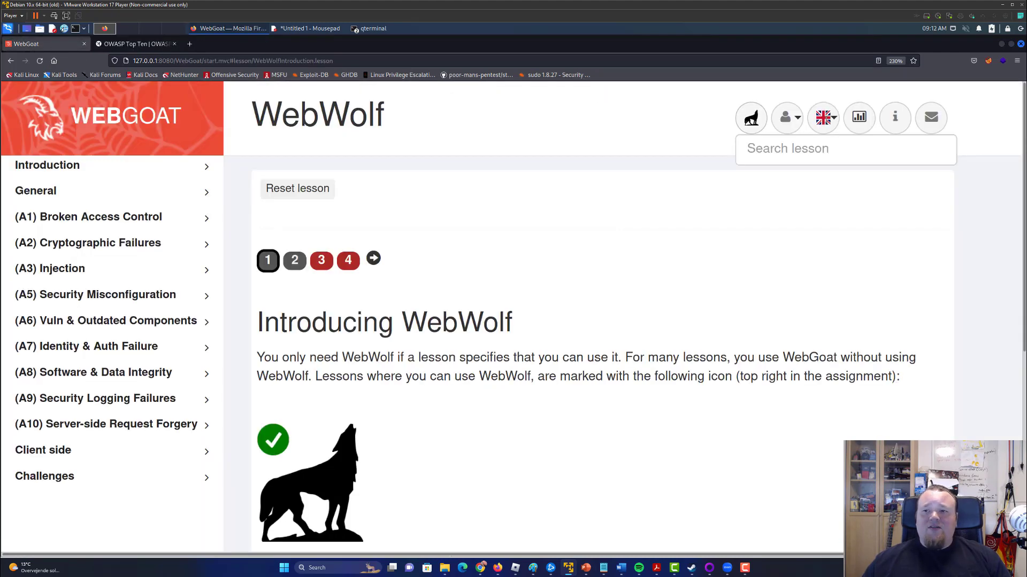
View account details and interface languages, then review the report card (35 lessons, 90 assignments, none solved).
click(787, 118)
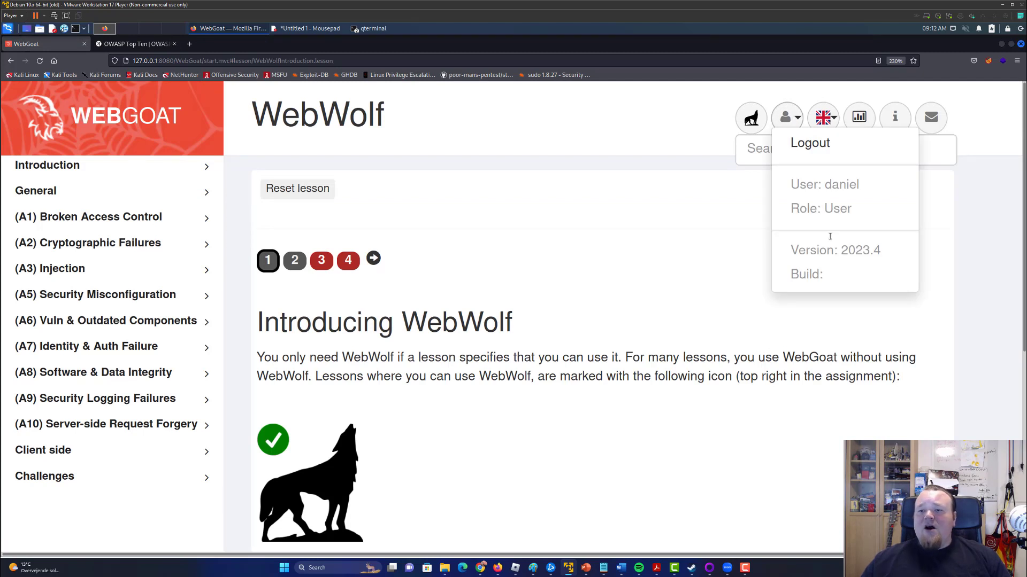
click(823, 117)
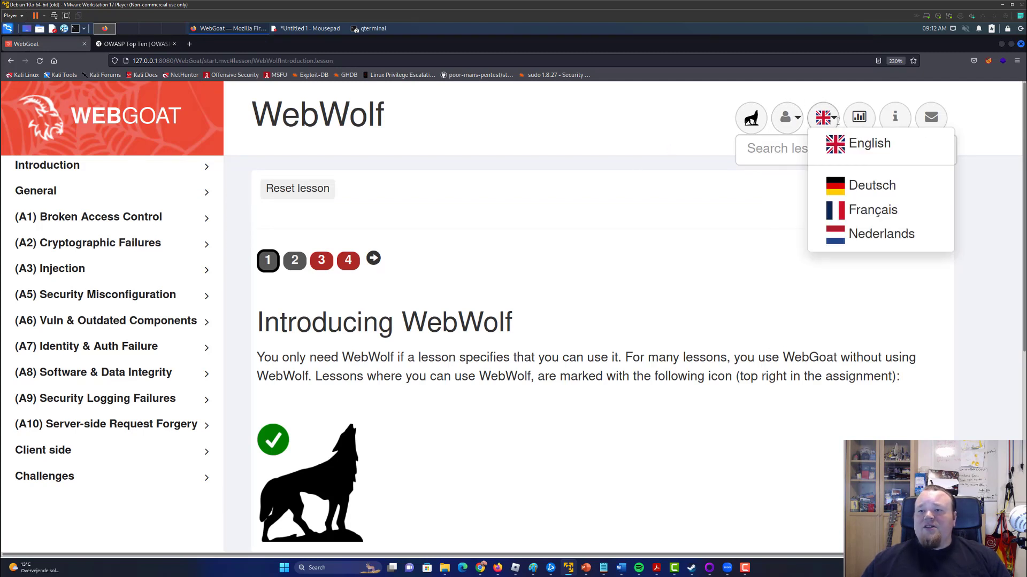
click(858, 118)
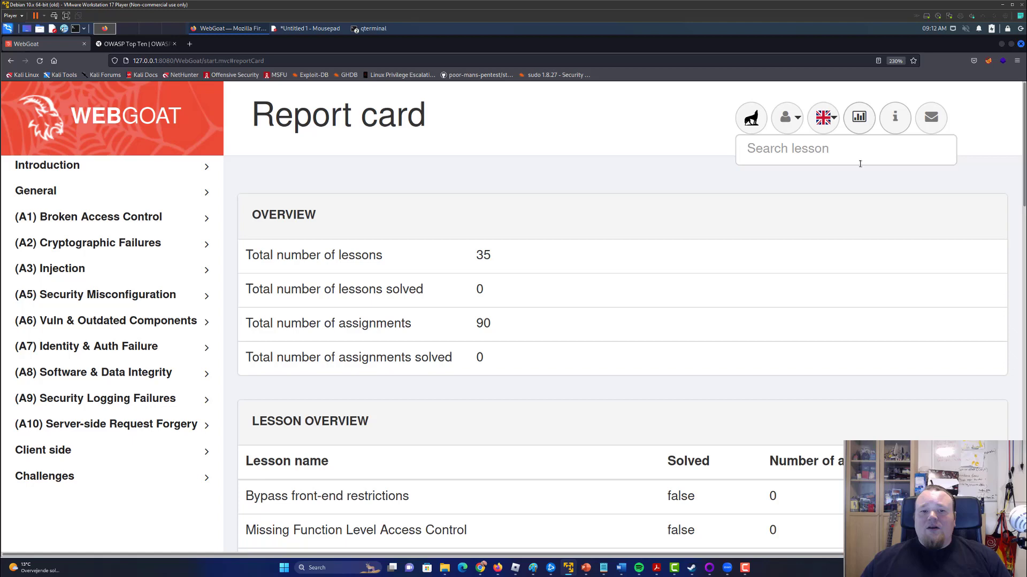
mouse_move(475, 273)
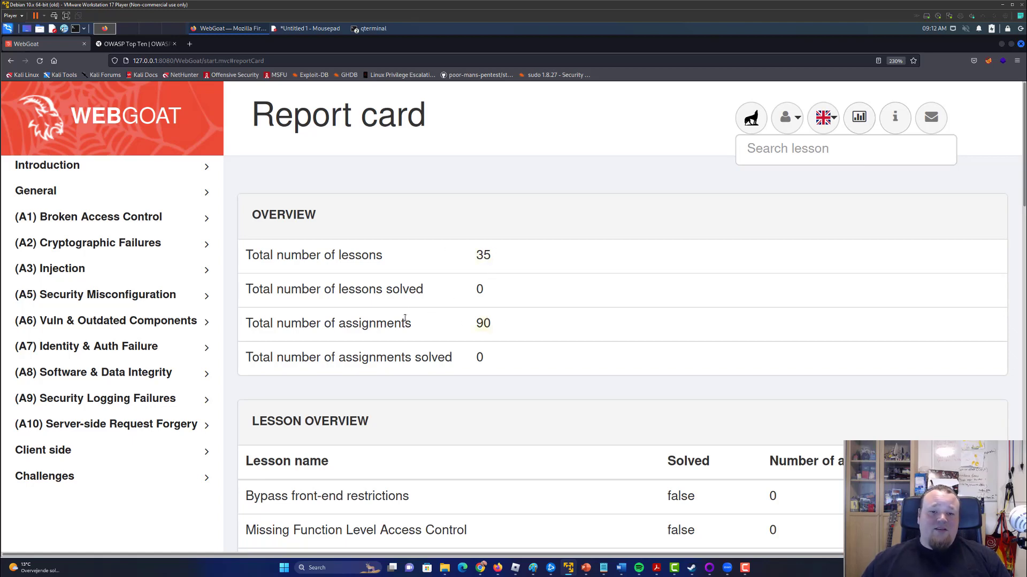
scroll(down, 3)
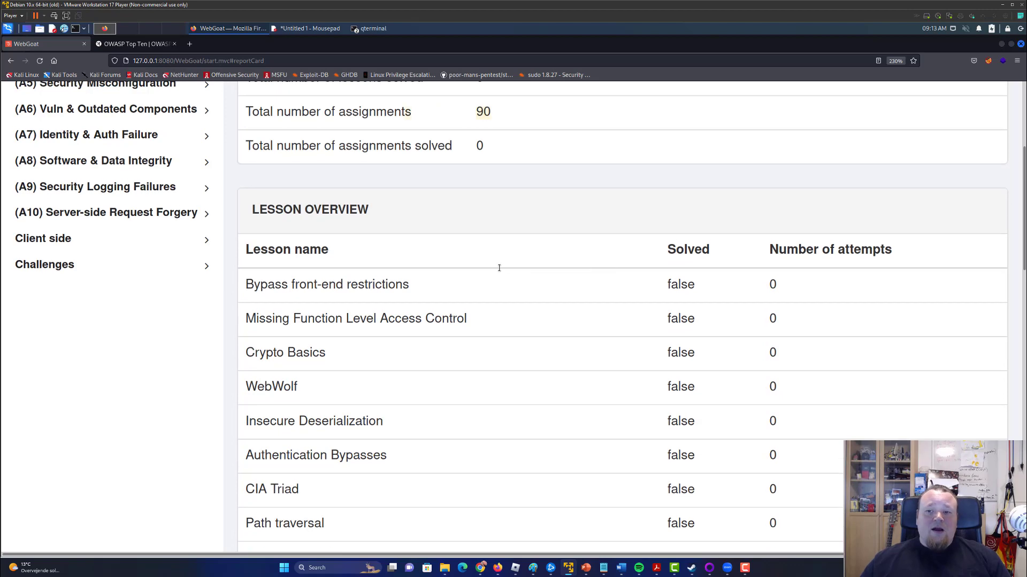
scroll(down, 3)
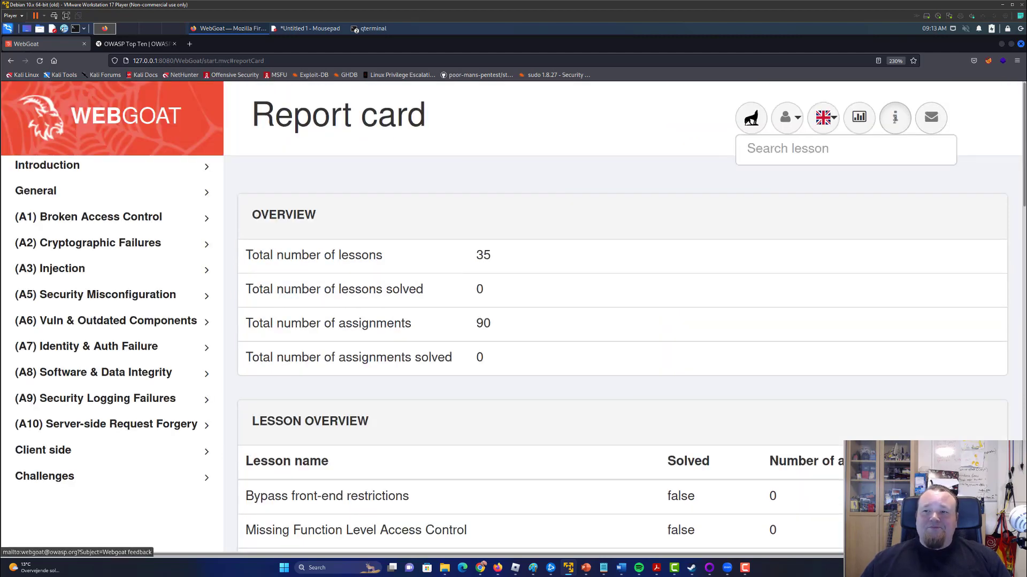
Read the About WebGoat dialog, then start and cancel the feedback email link.
click(894, 117)
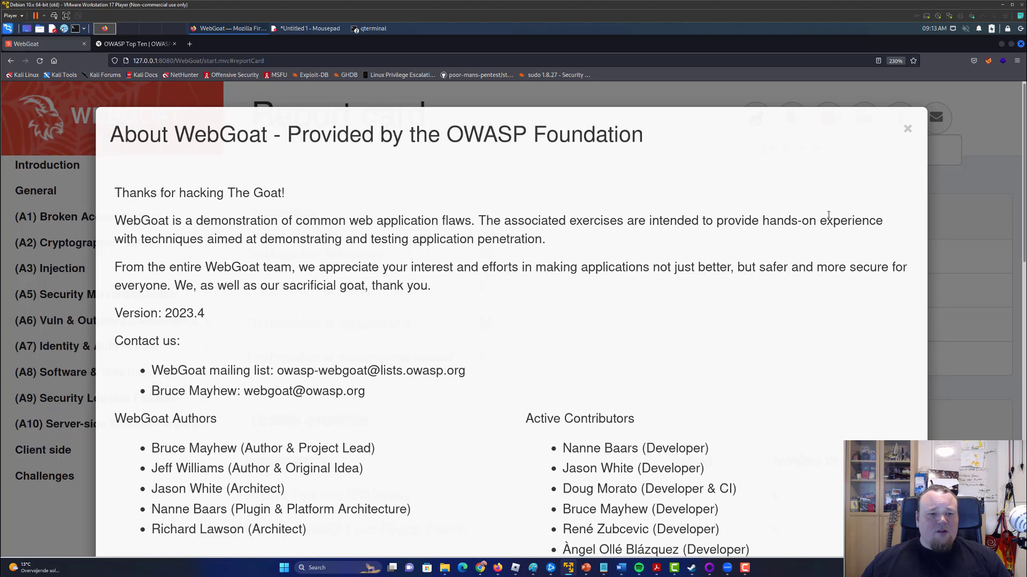
scroll(down, 3)
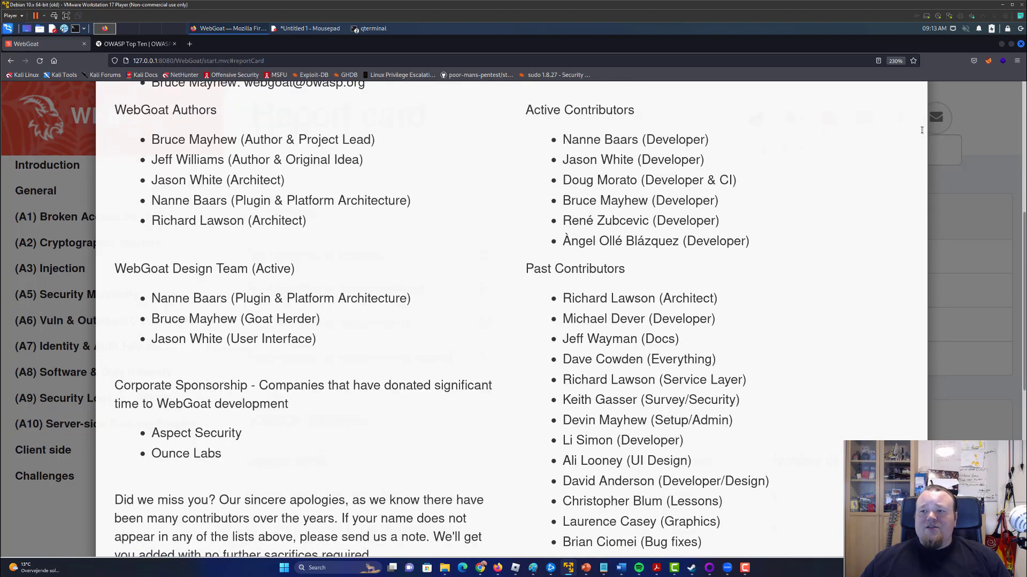
scroll(up, 3)
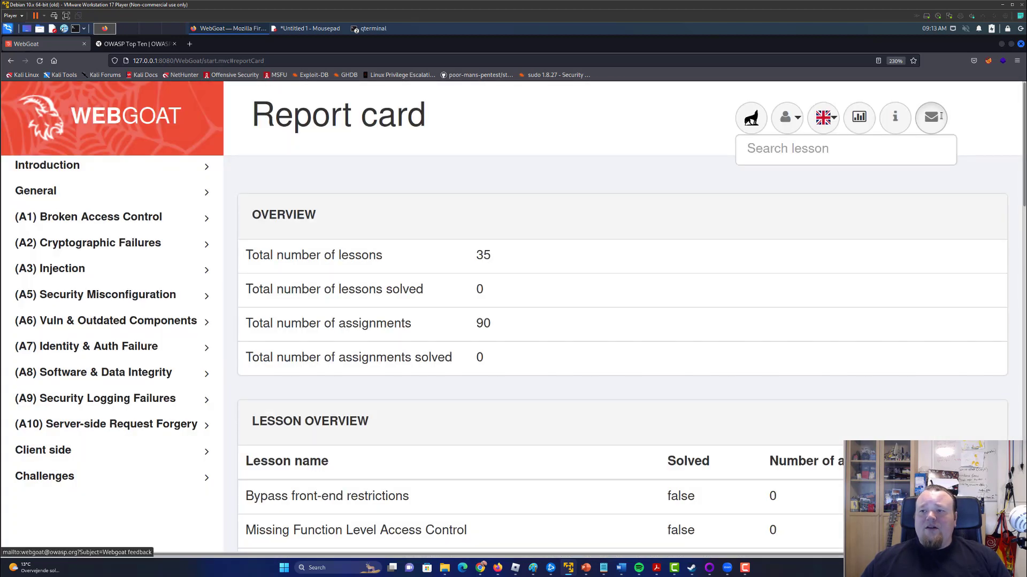
click(930, 118)
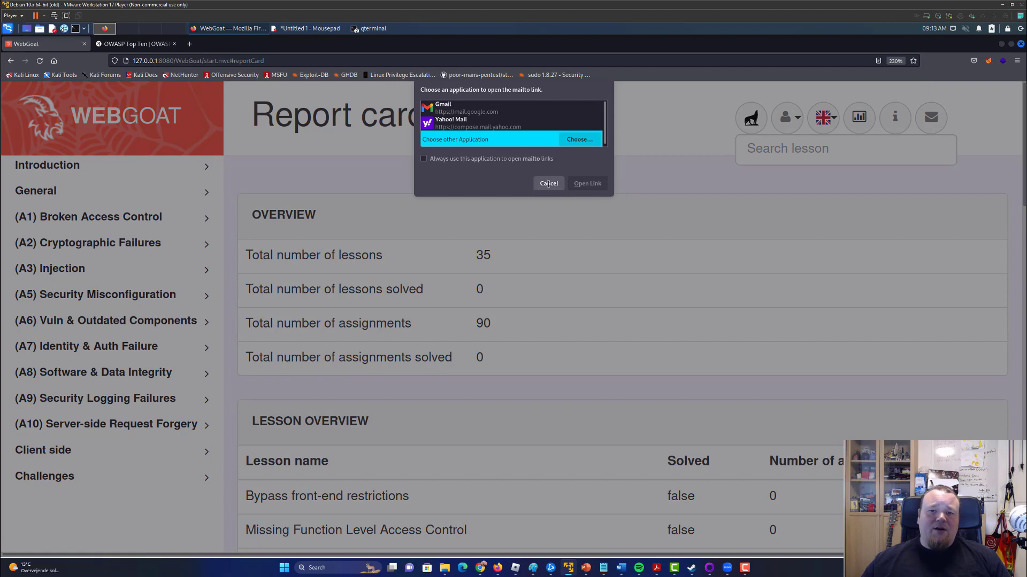
click(548, 184)
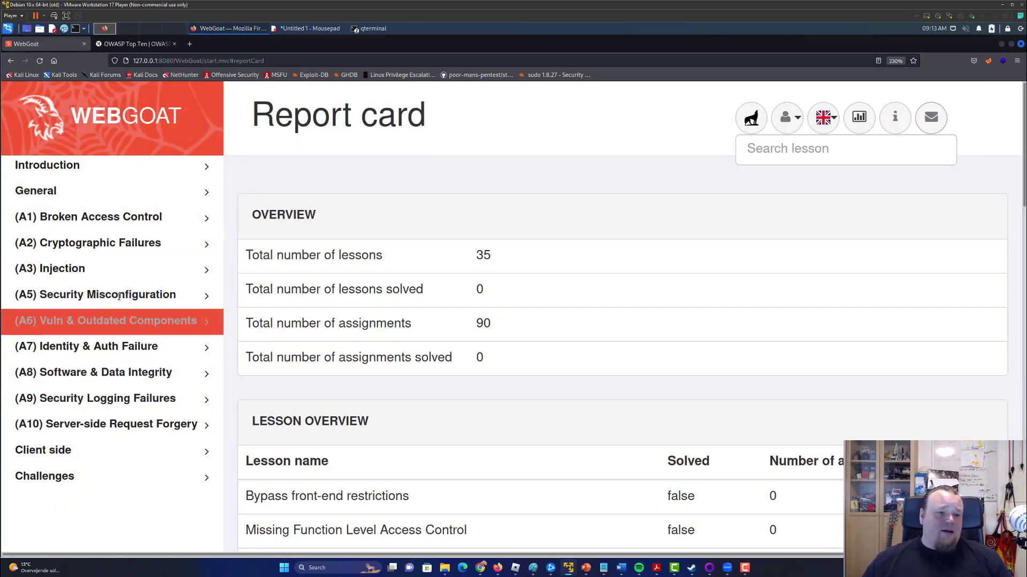
click(88, 216)
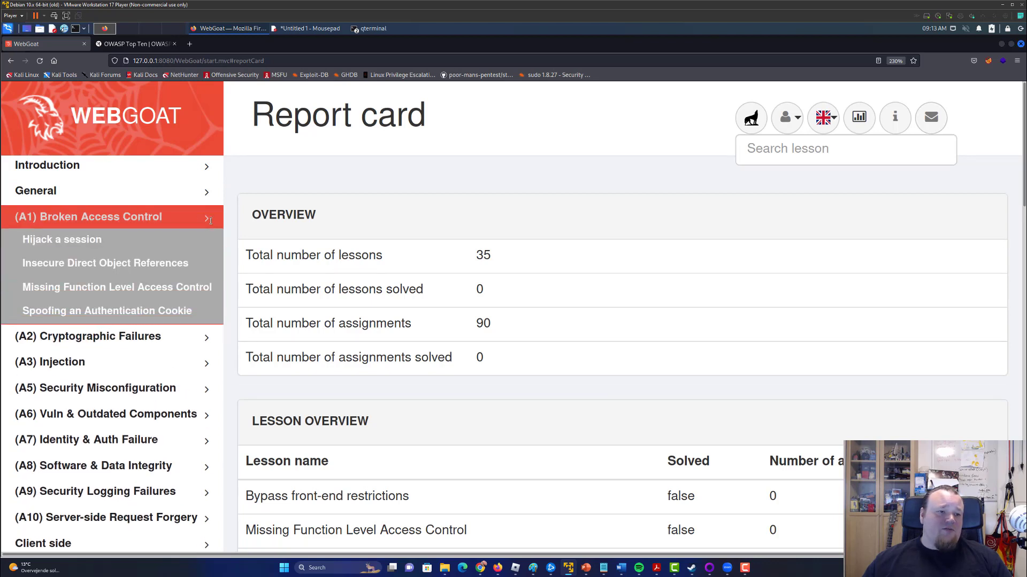
click(87, 217)
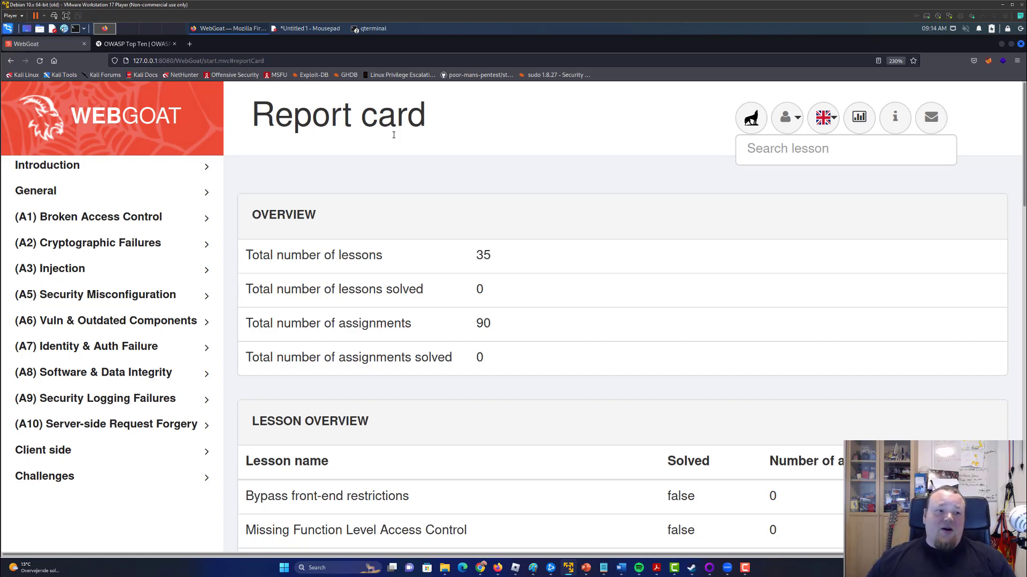
mouse_move(970, 181)
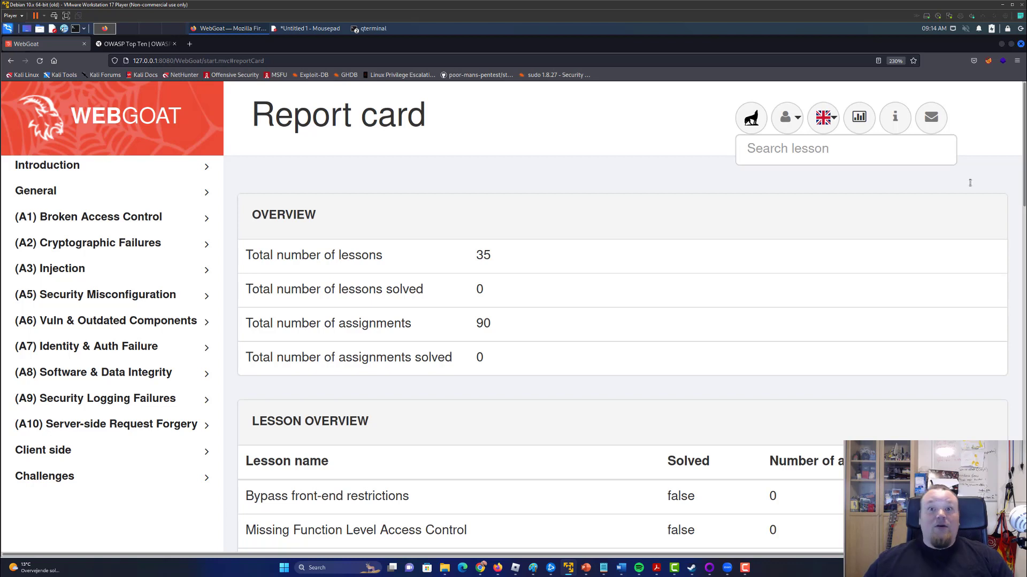